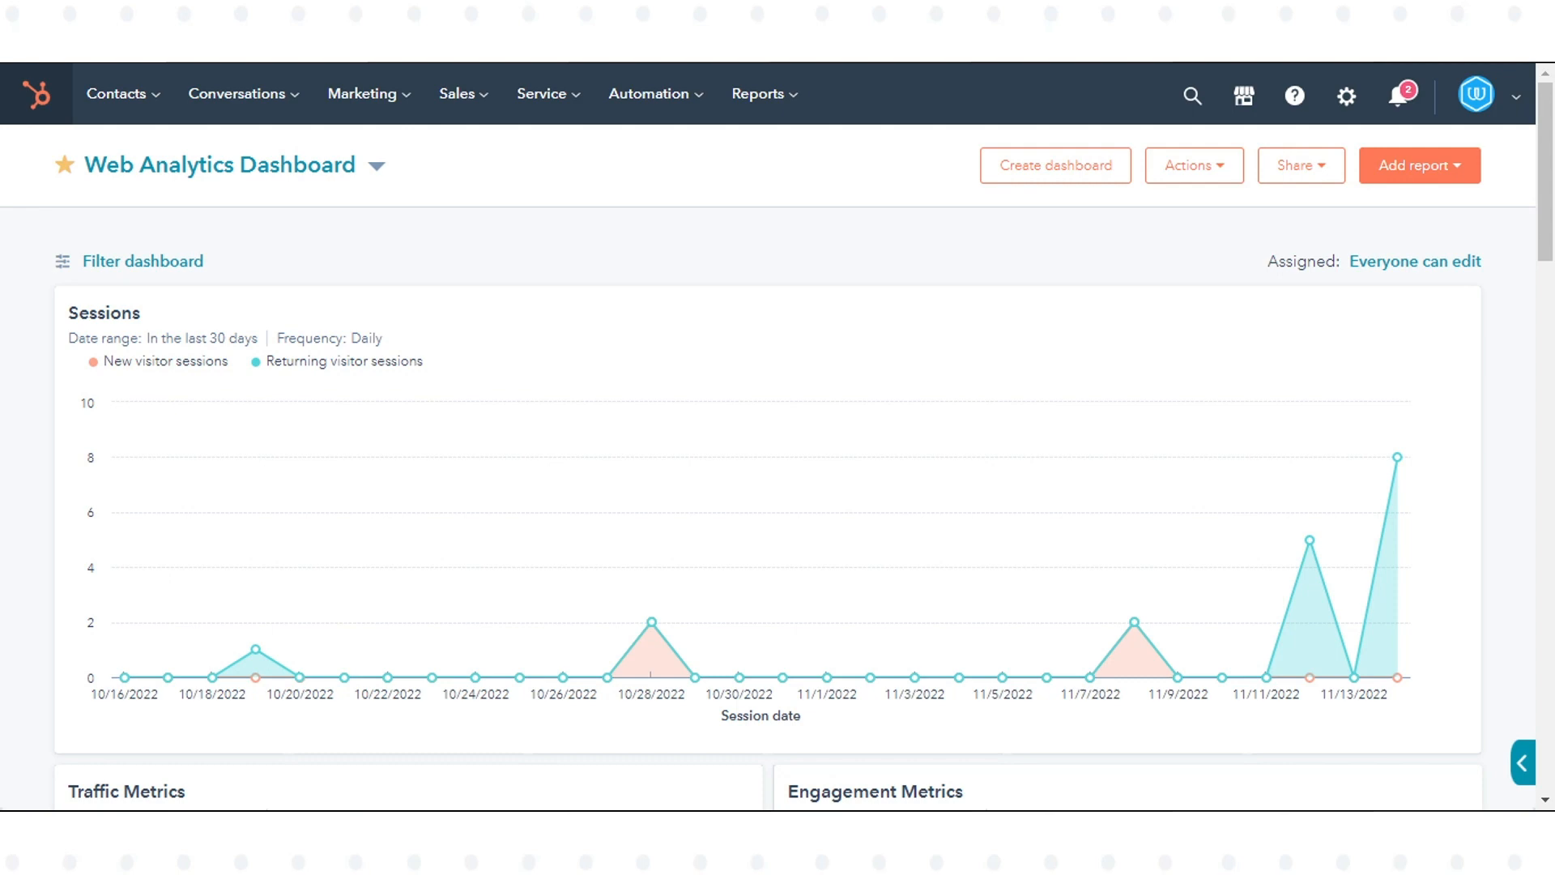
{"action": "mouse_move", "coordinate": [362, 94]}
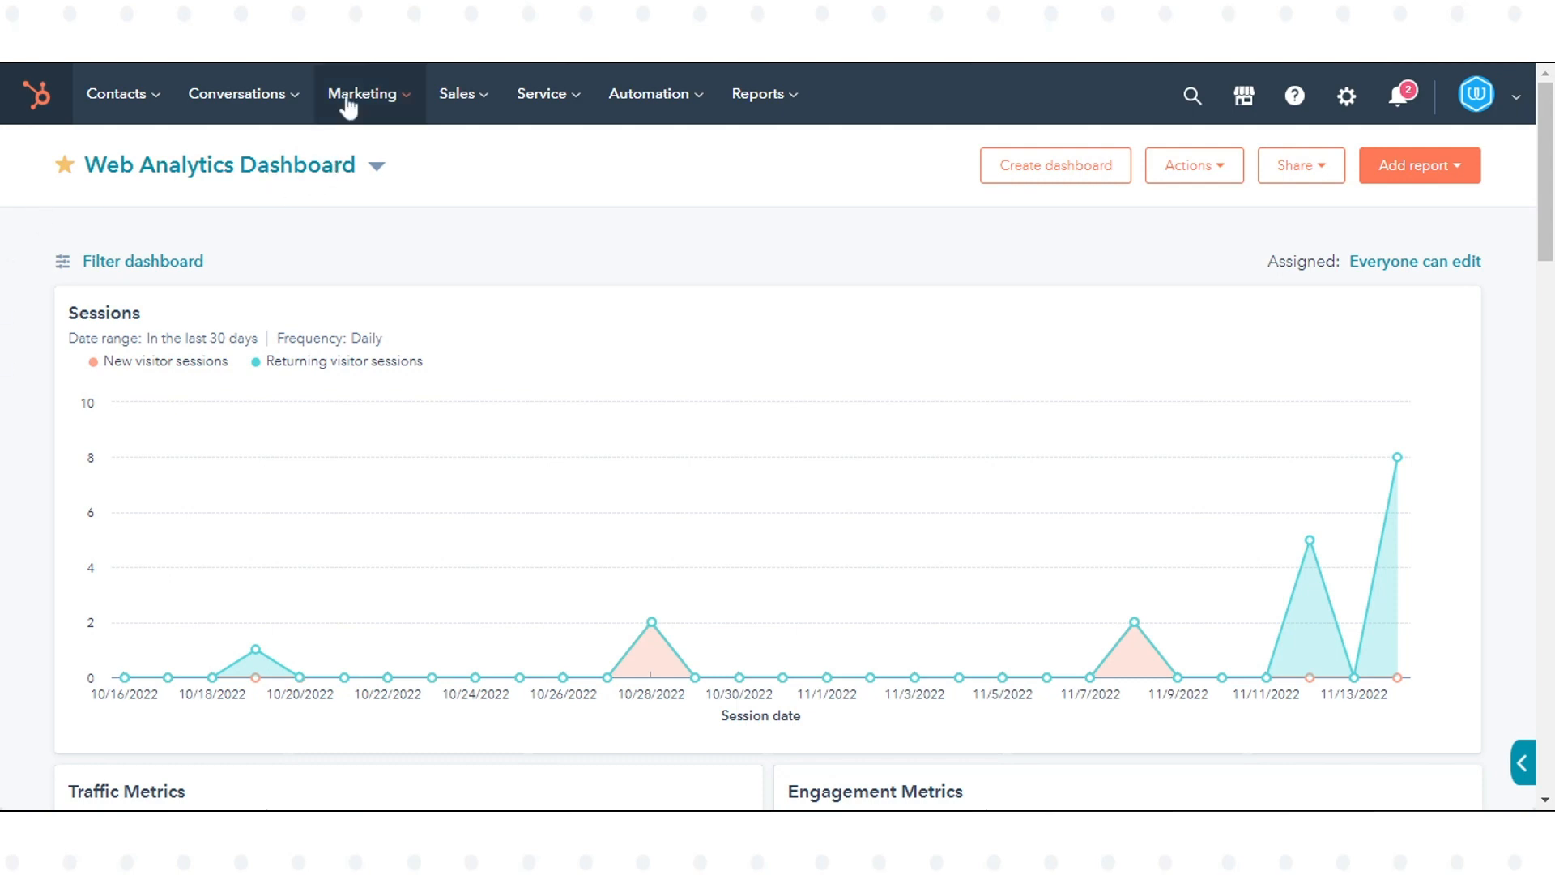
- Go to the Social tool from Marketing and show its Monitor tab of streams
{"action": "left_click", "coordinate": [361, 93]}
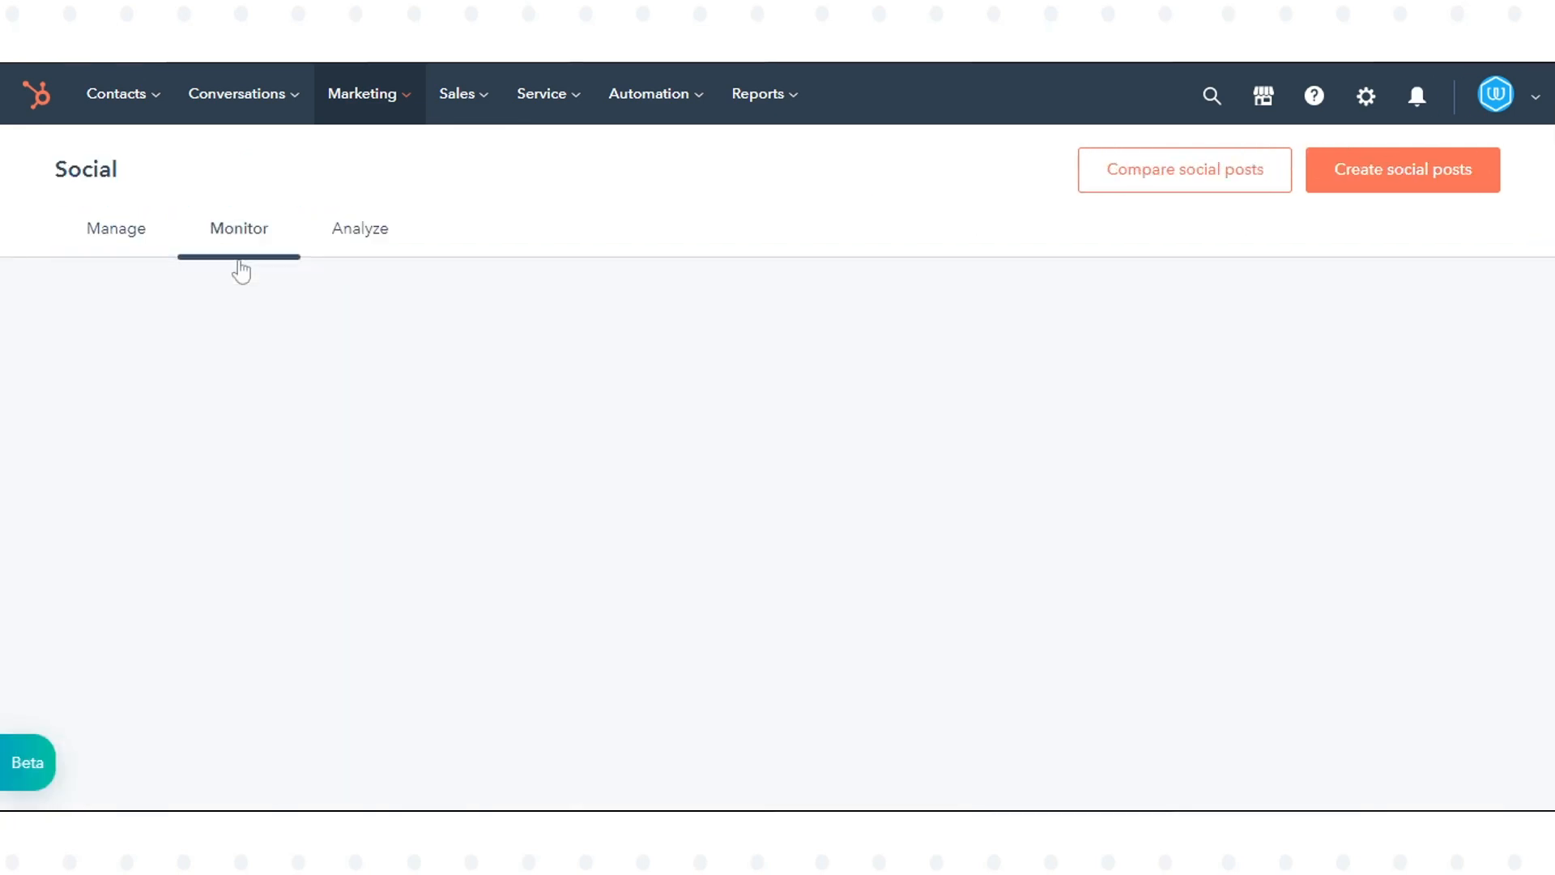
{"action": "left_click", "coordinate": [238, 228]}
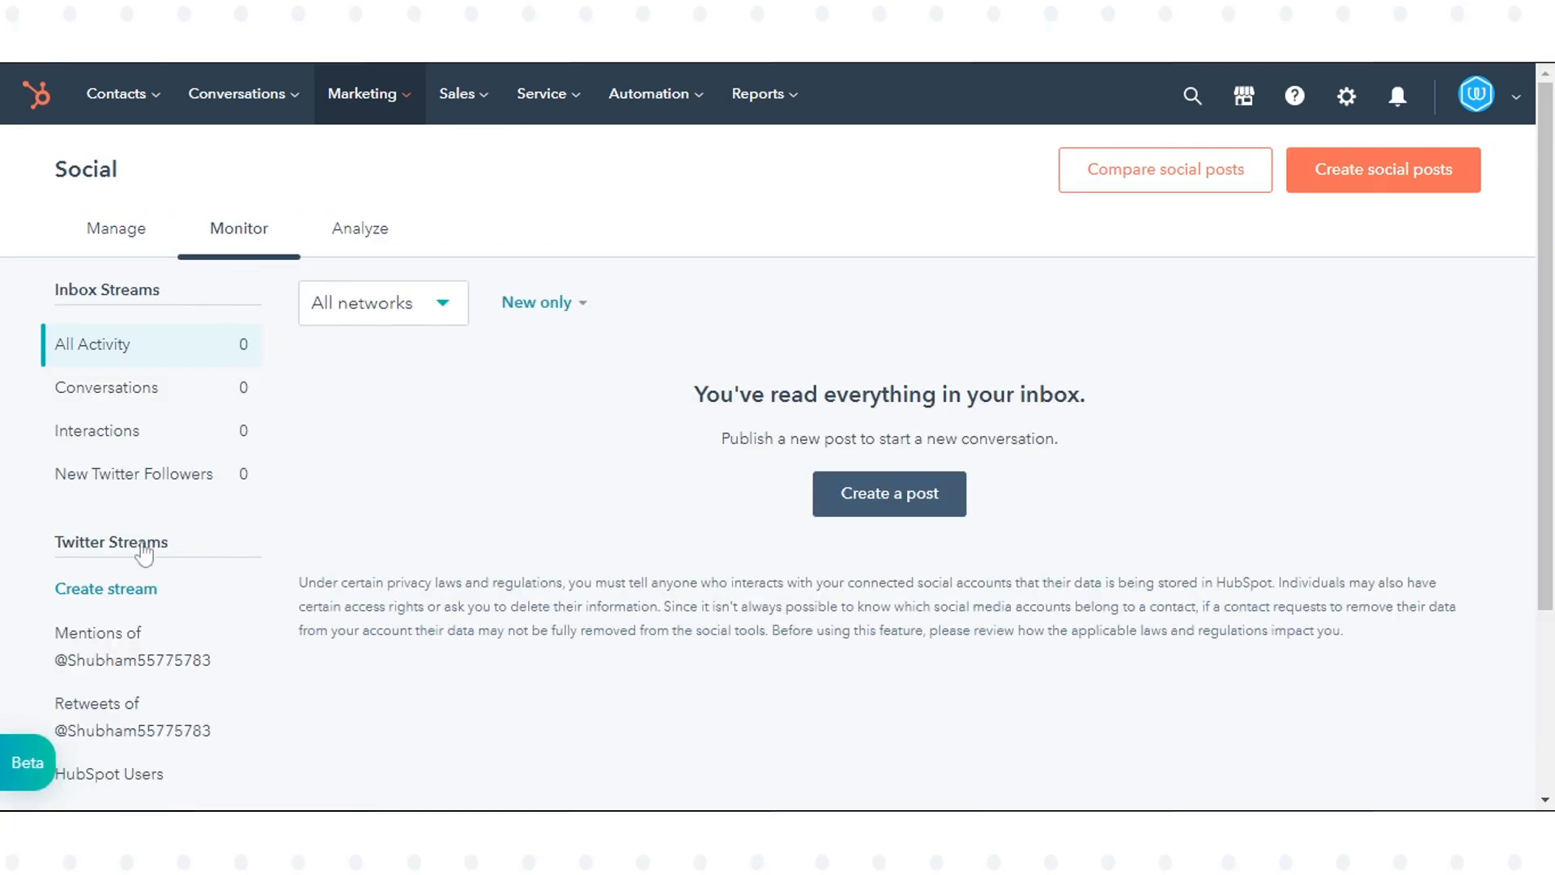
- Start a new Twitter stream named 'HubSpot Users'
{"action": "left_click", "coordinate": [105, 588]}
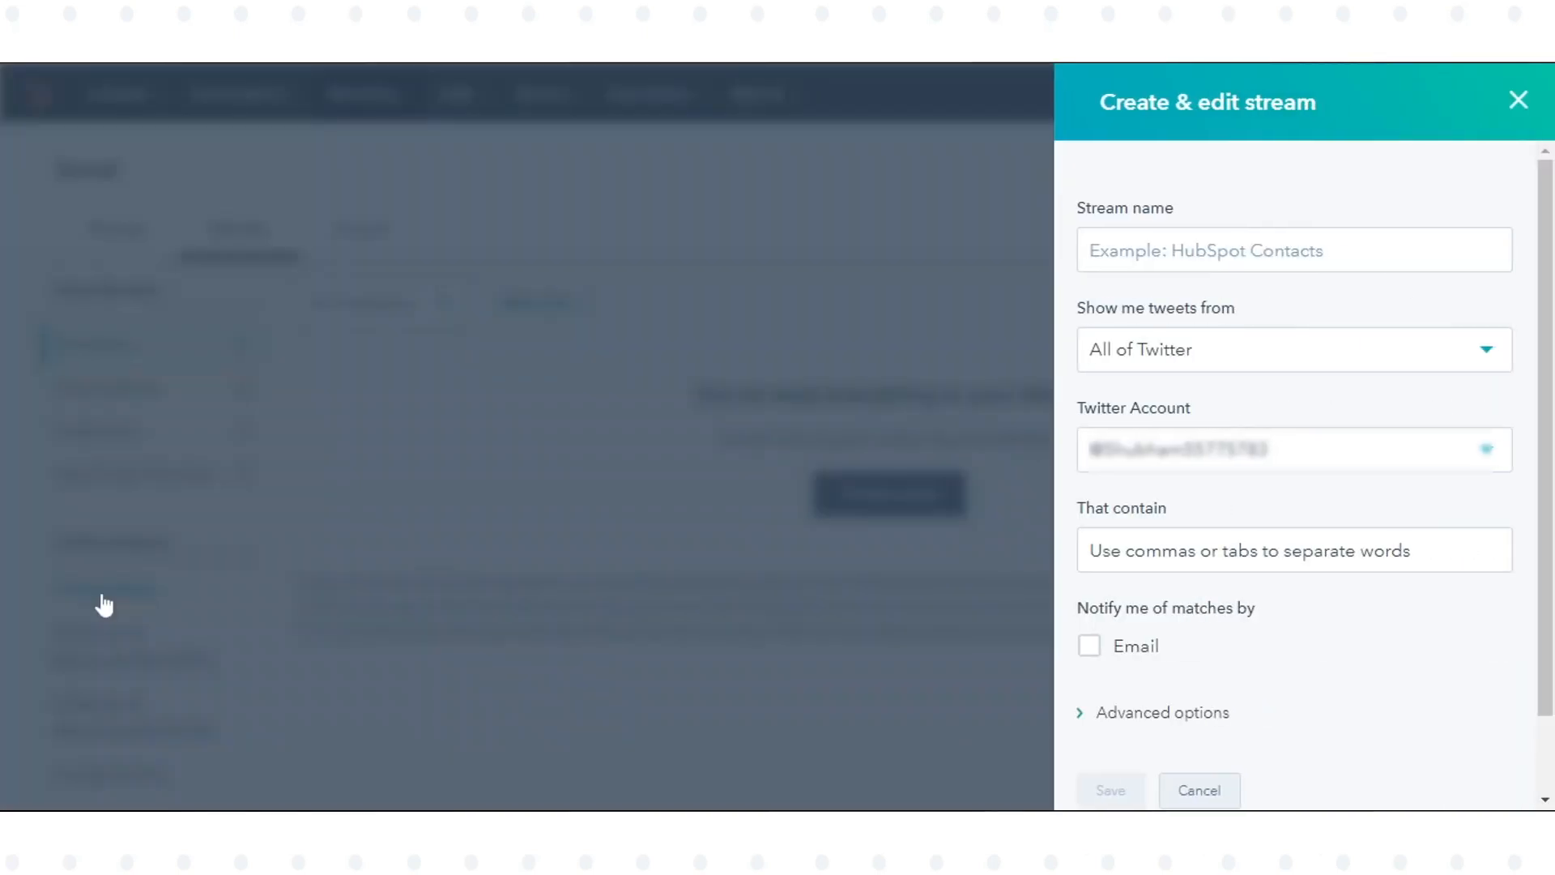
{"action": "left_click", "coordinate": [1293, 250]}
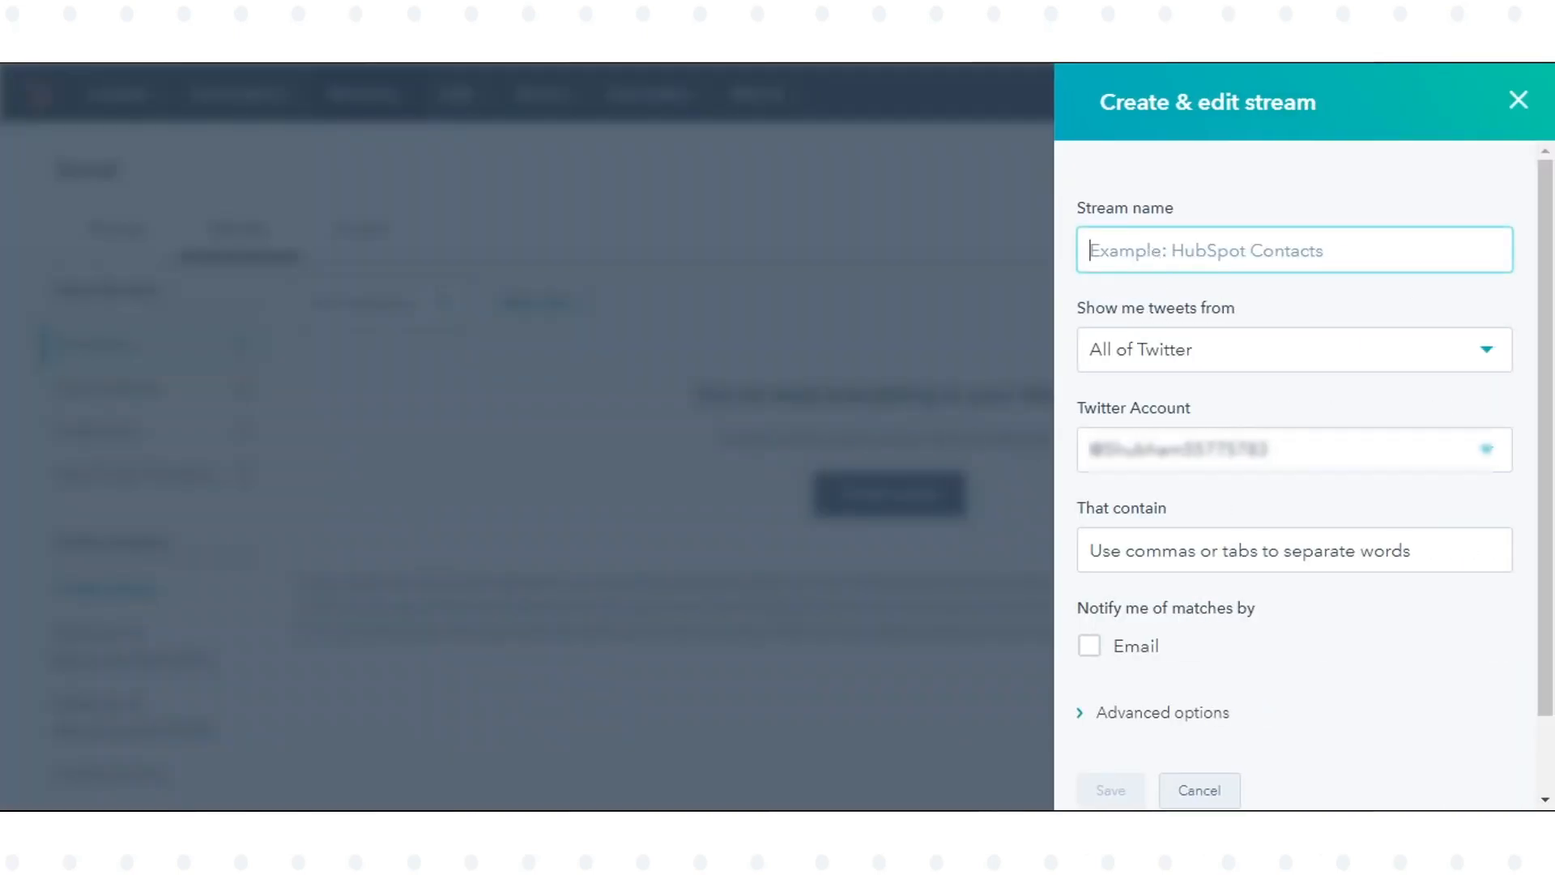
{"action": "type", "text": "HubSpot Users"}
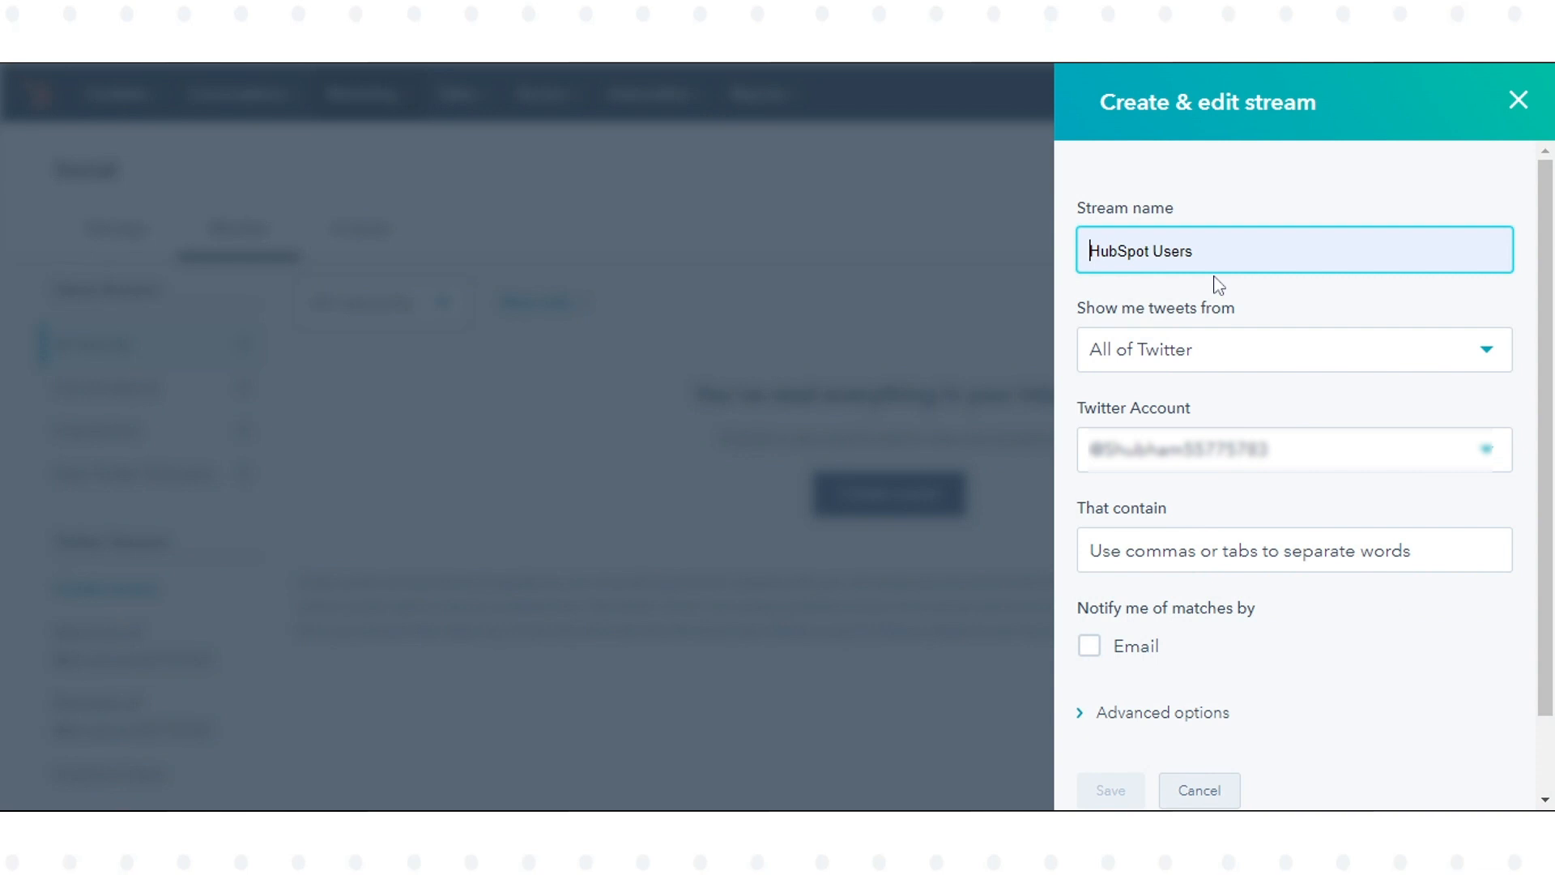
- Keep tweets sourced from all of Twitter and keep the connected Twitter account
{"action": "left_click", "coordinate": [1289, 350]}
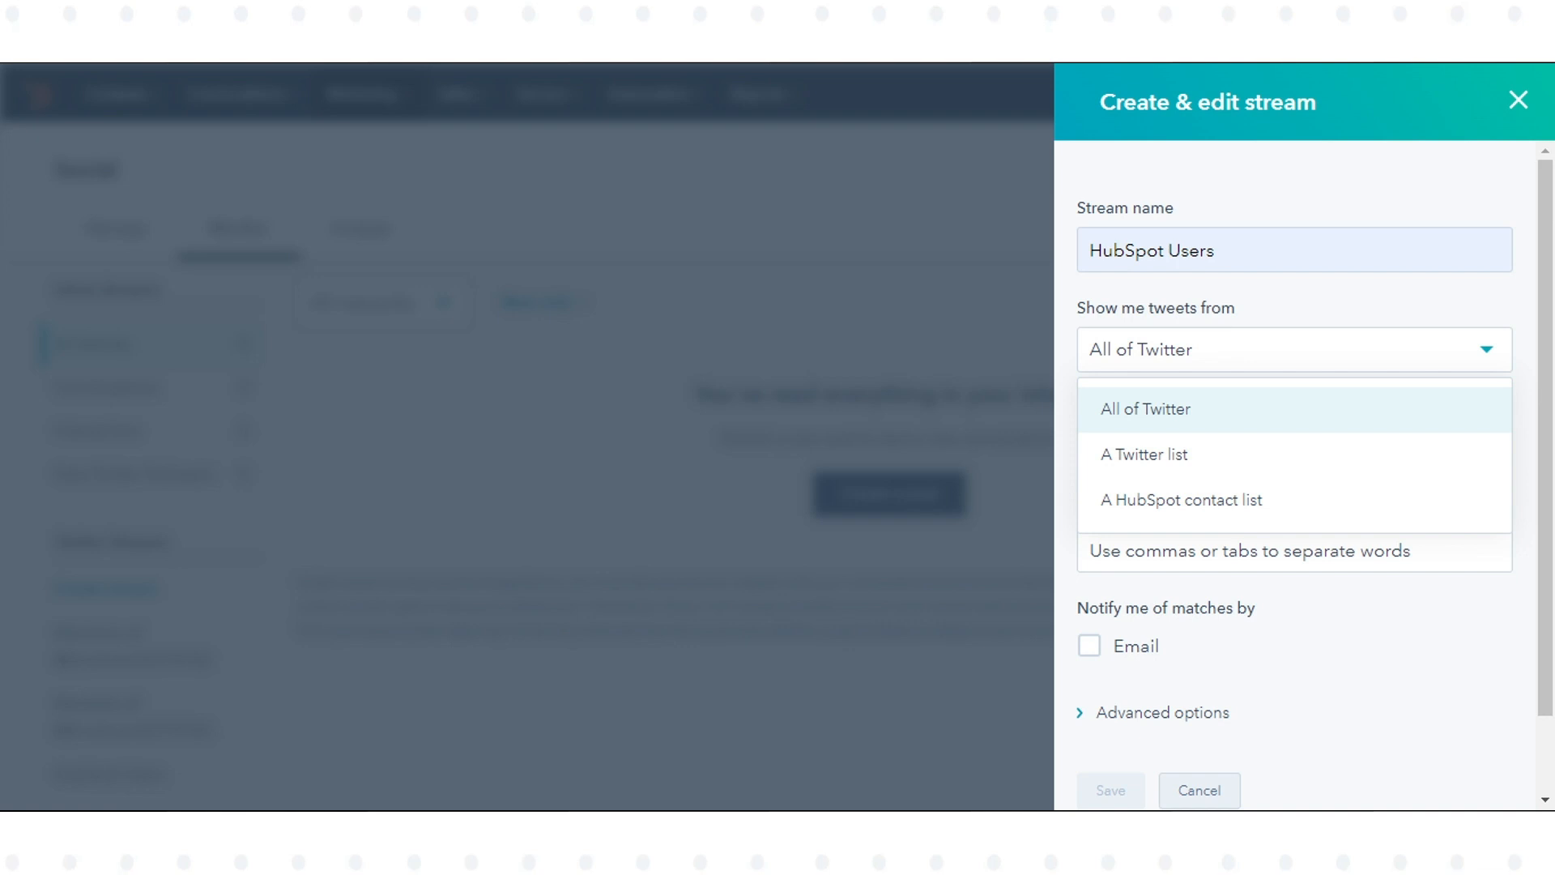
{"action": "mouse_move", "coordinate": [1146, 453]}
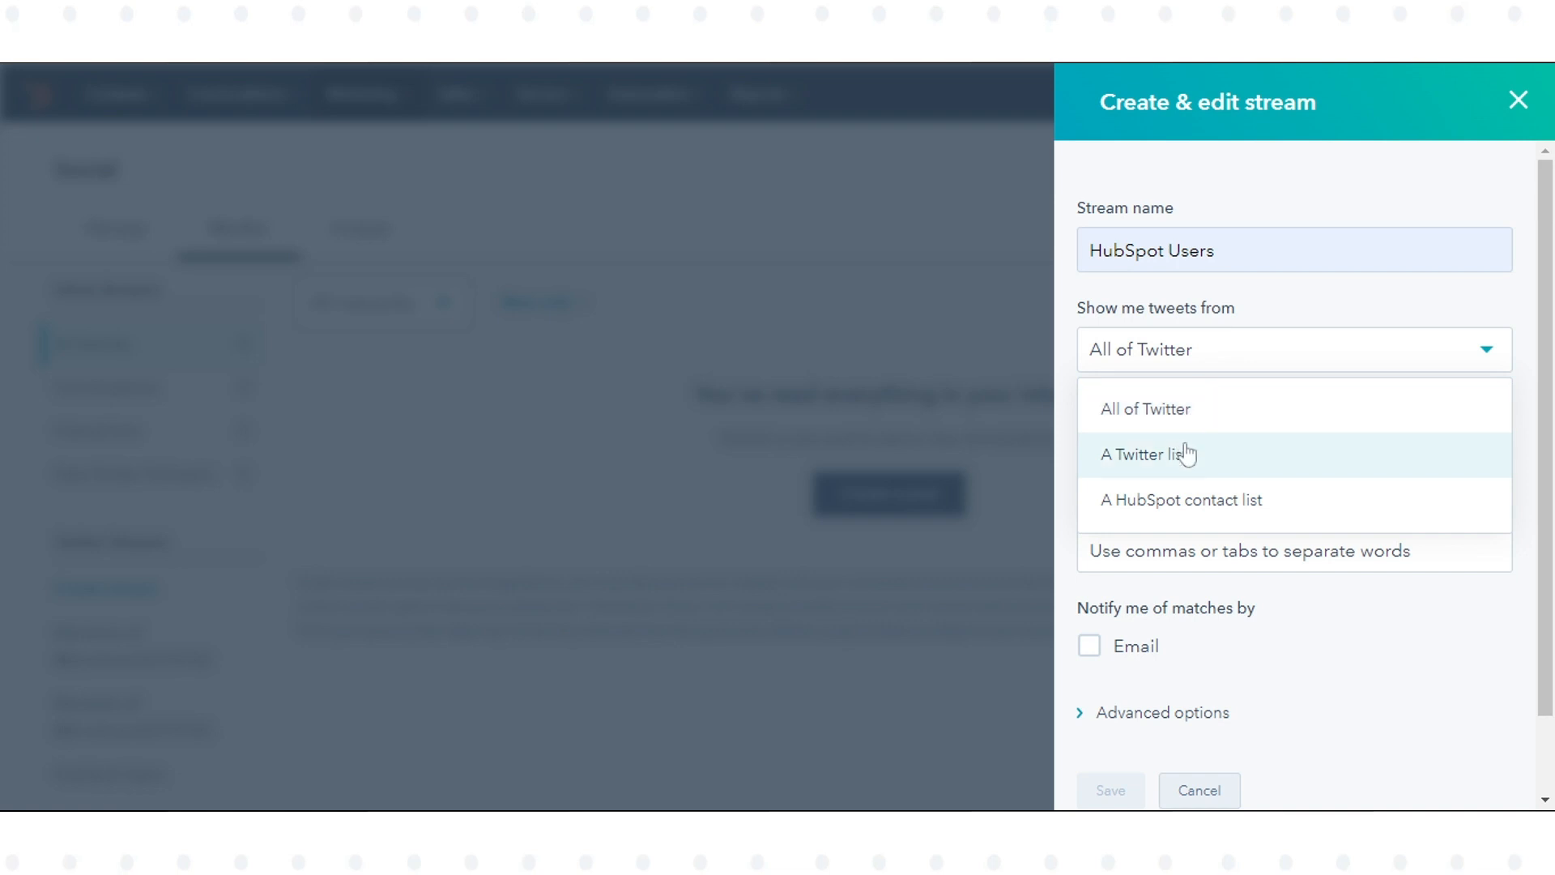
{"action": "mouse_move", "coordinate": [1181, 480]}
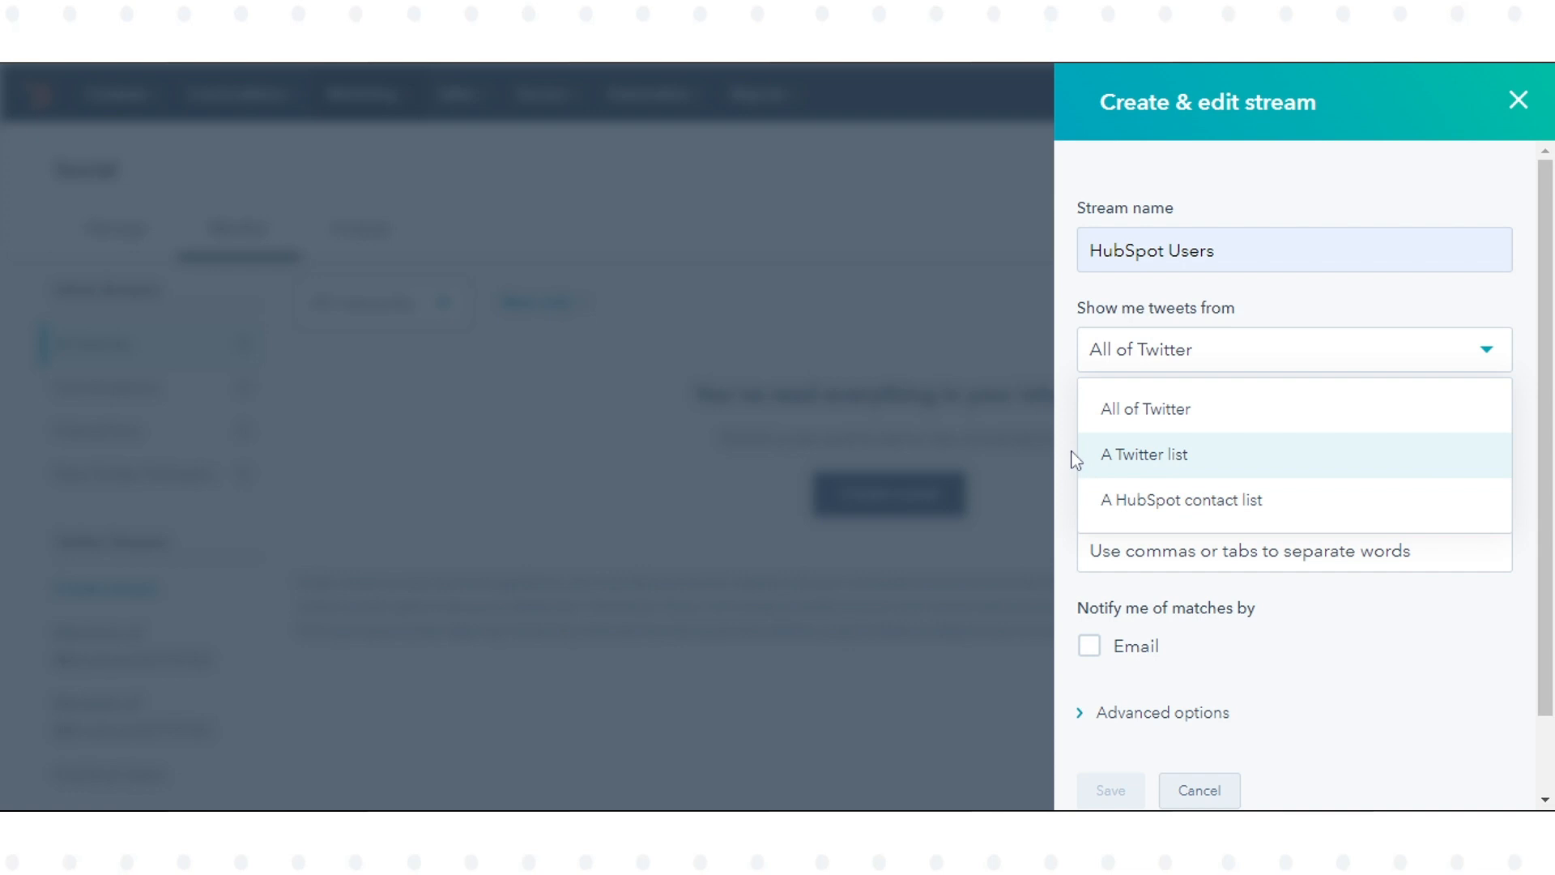
{"action": "left_click", "coordinate": [1144, 453]}
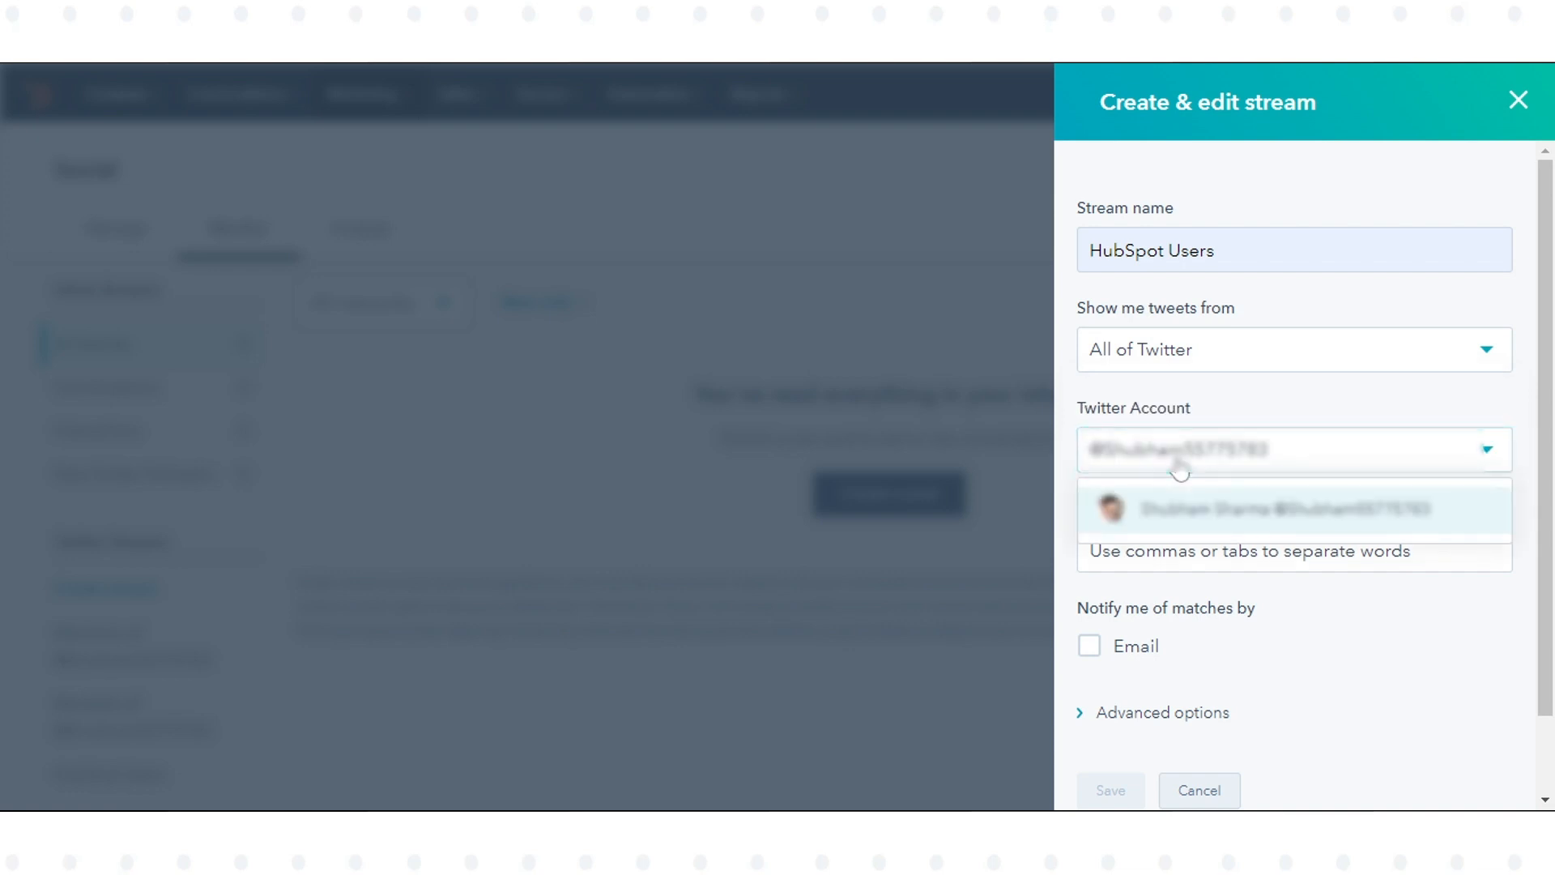
{"action": "left_click", "coordinate": [1257, 509]}
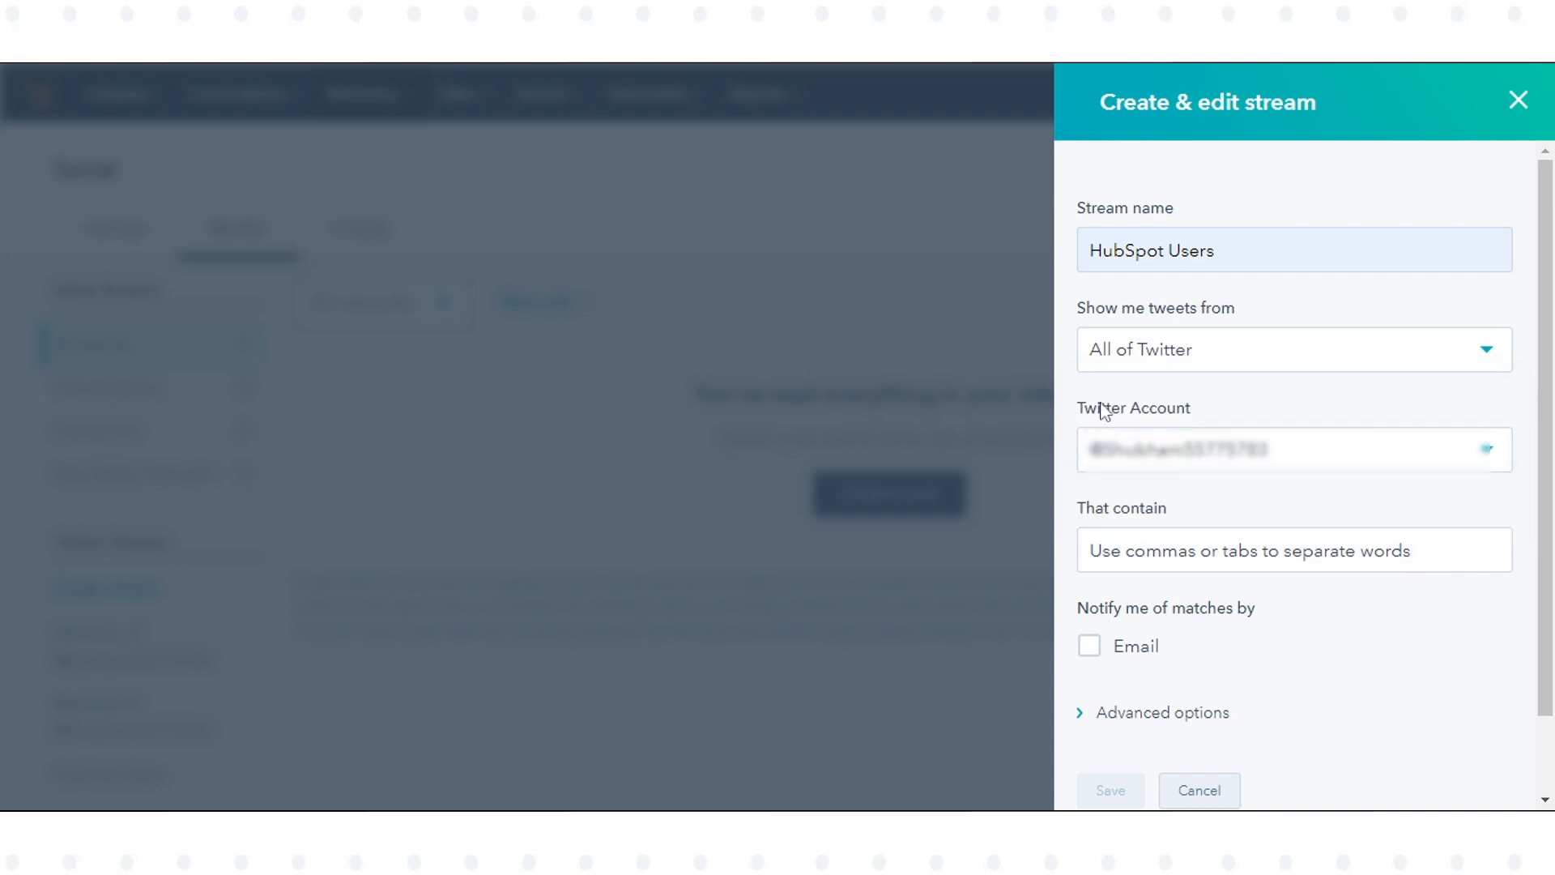
- Match tweets containing HubSpot and Marketing and turn on email notifications for matches
{"action": "scroll", "scroll_direction": "down", "scroll_amount": 3}
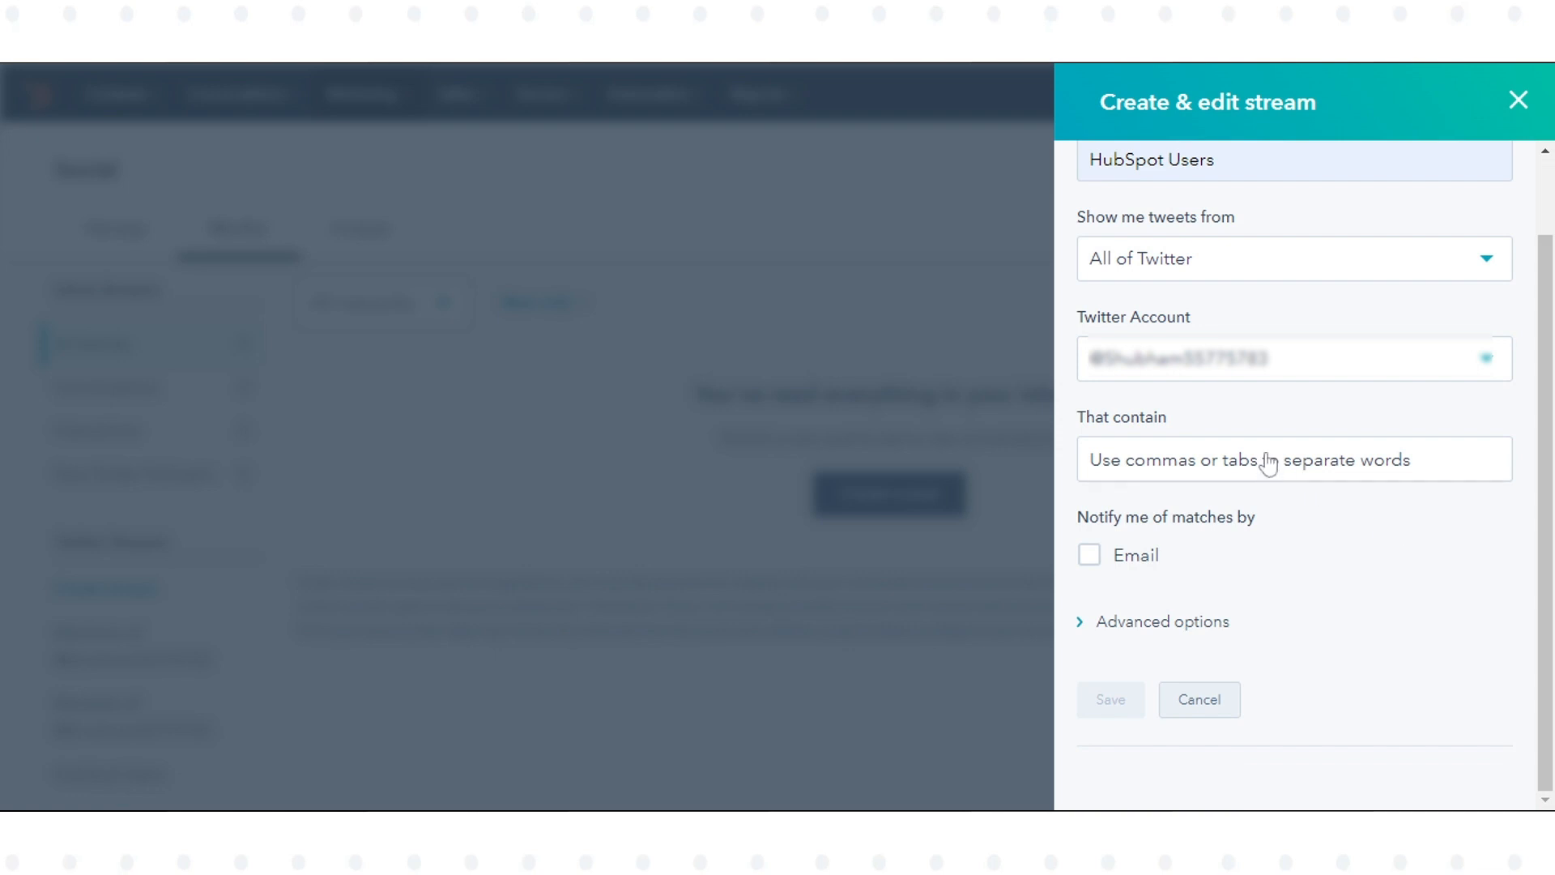
{"action": "type", "text": "HubSpot"}
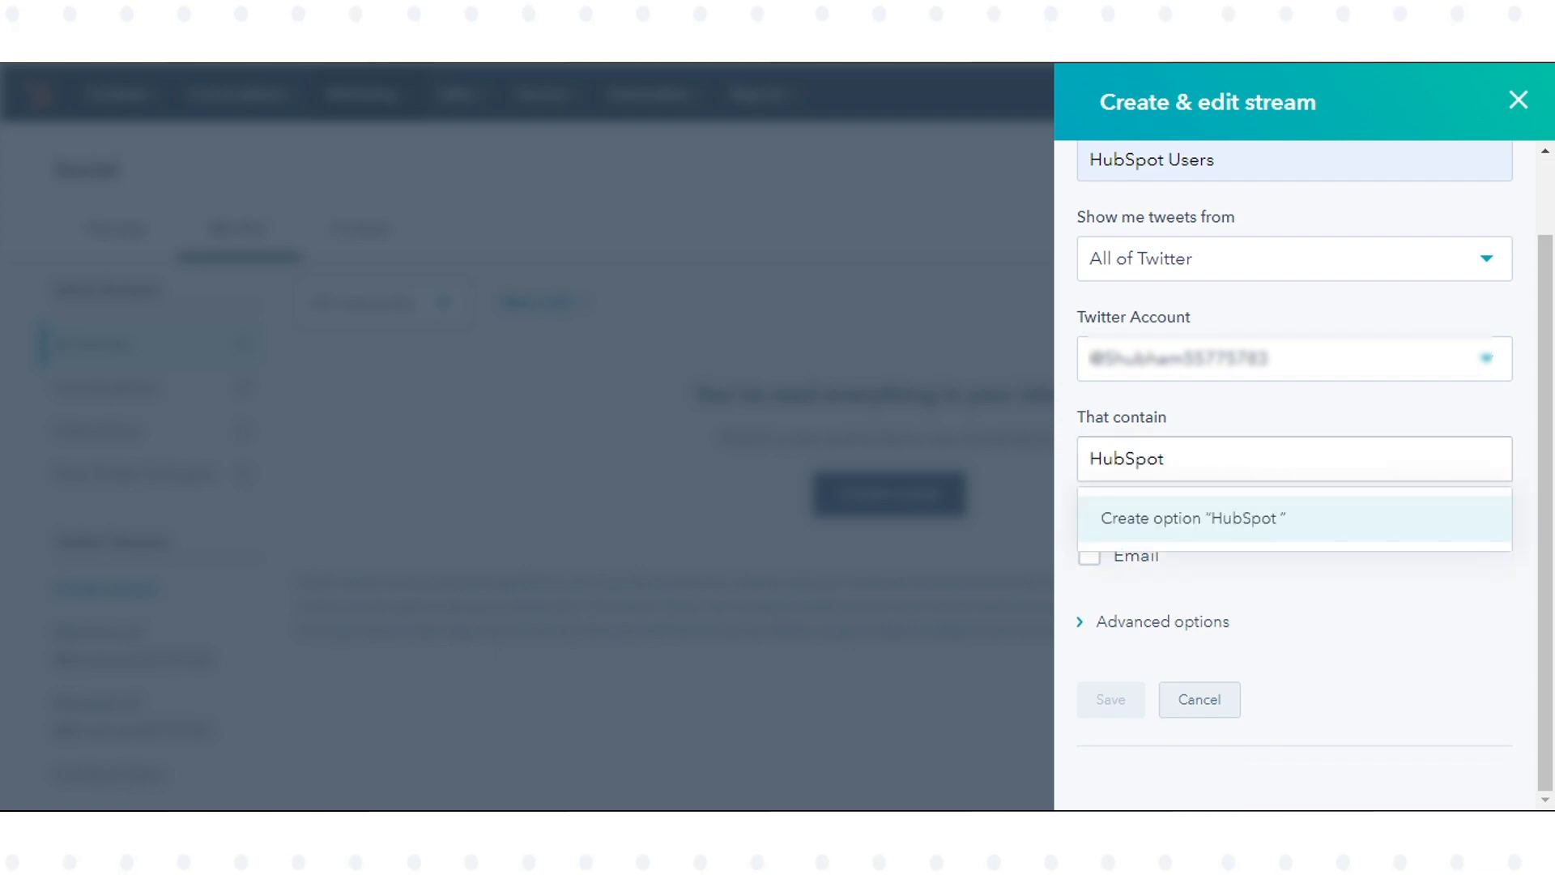
{"action": "type", "text": "Marketing"}
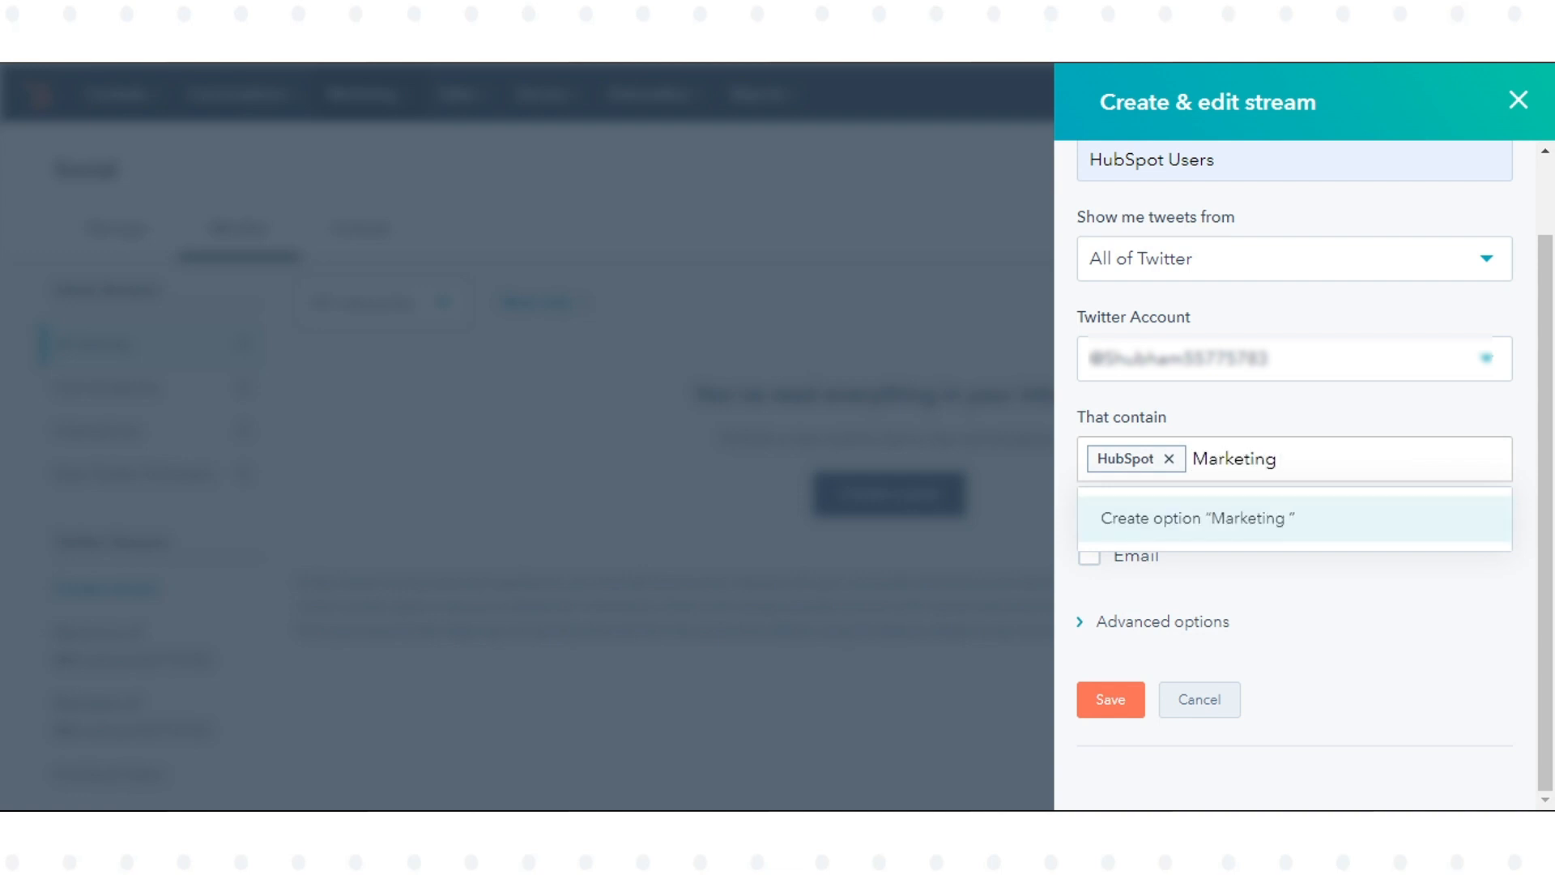
{"action": "left_click", "coordinate": [1195, 519]}
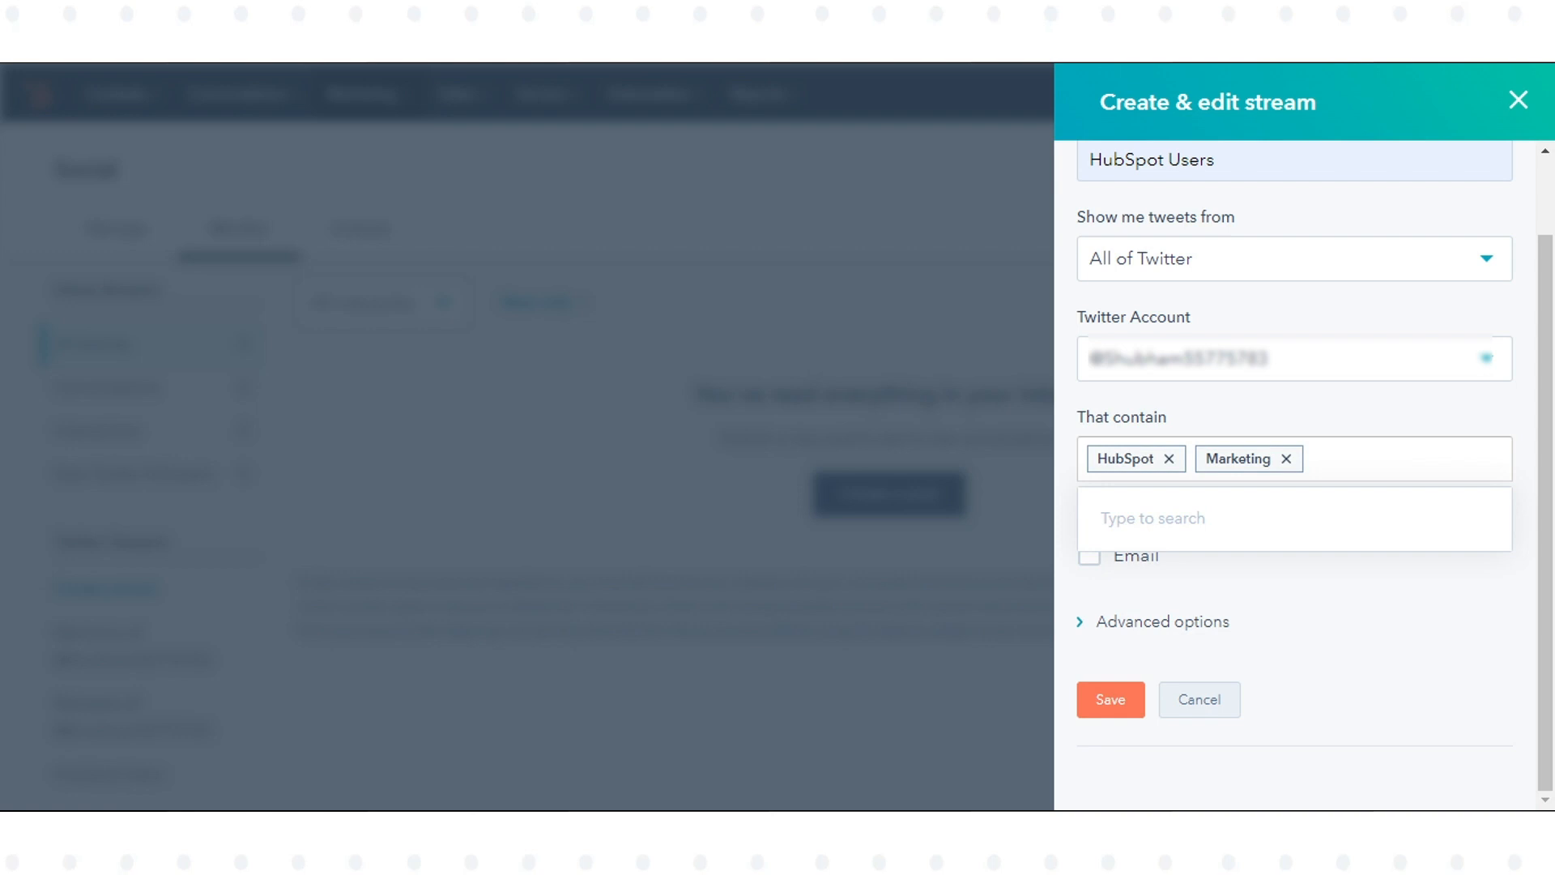
{"action": "left_click", "coordinate": [1089, 555]}
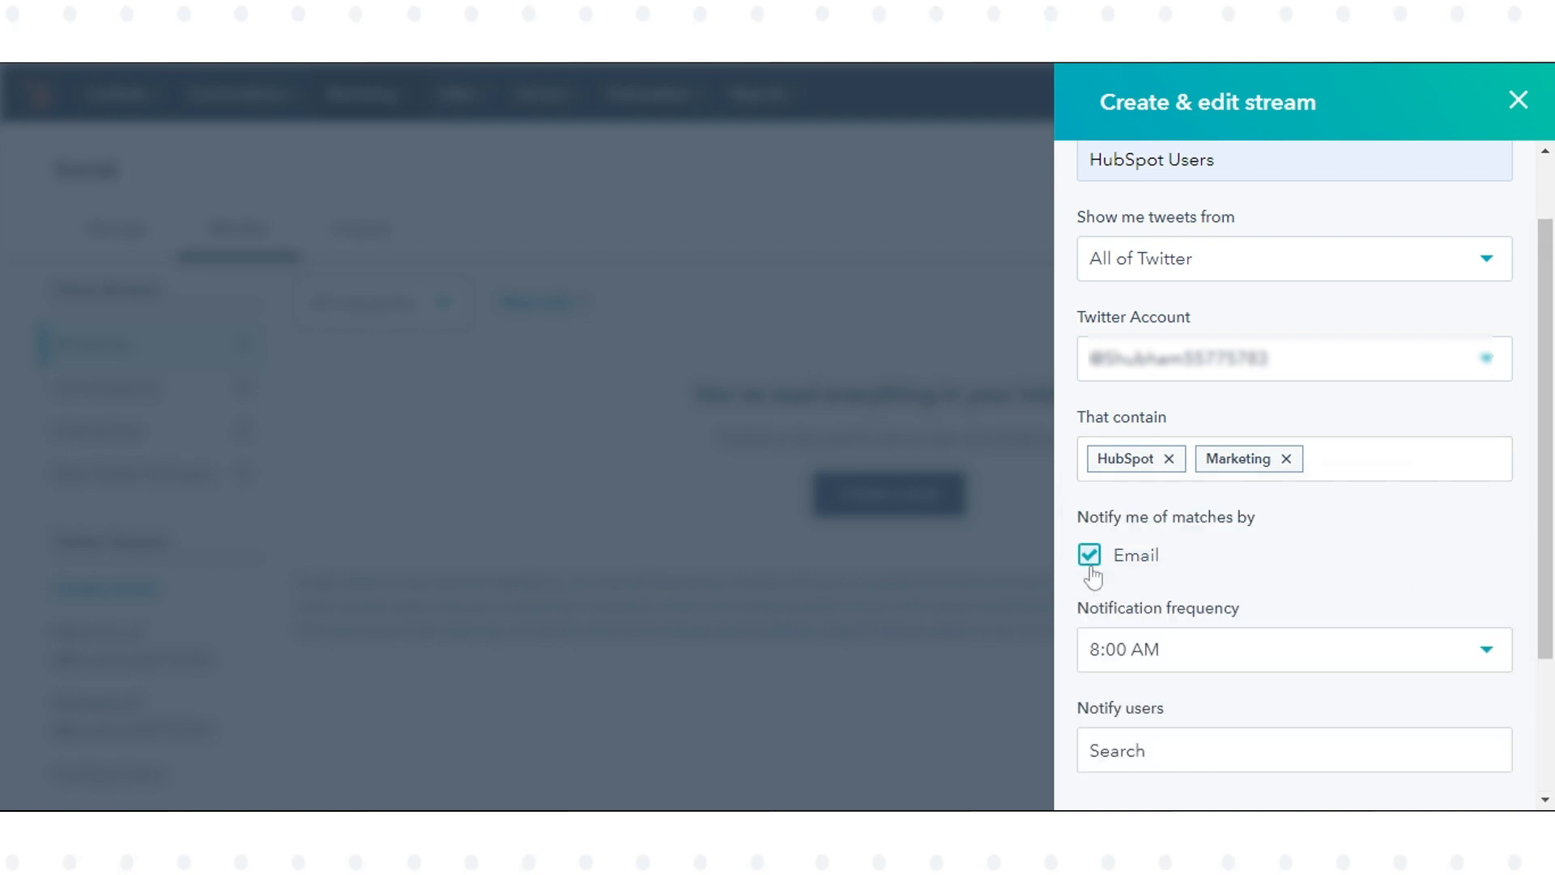
{"action": "scroll", "scroll_direction": "down", "scroll_amount": 3}
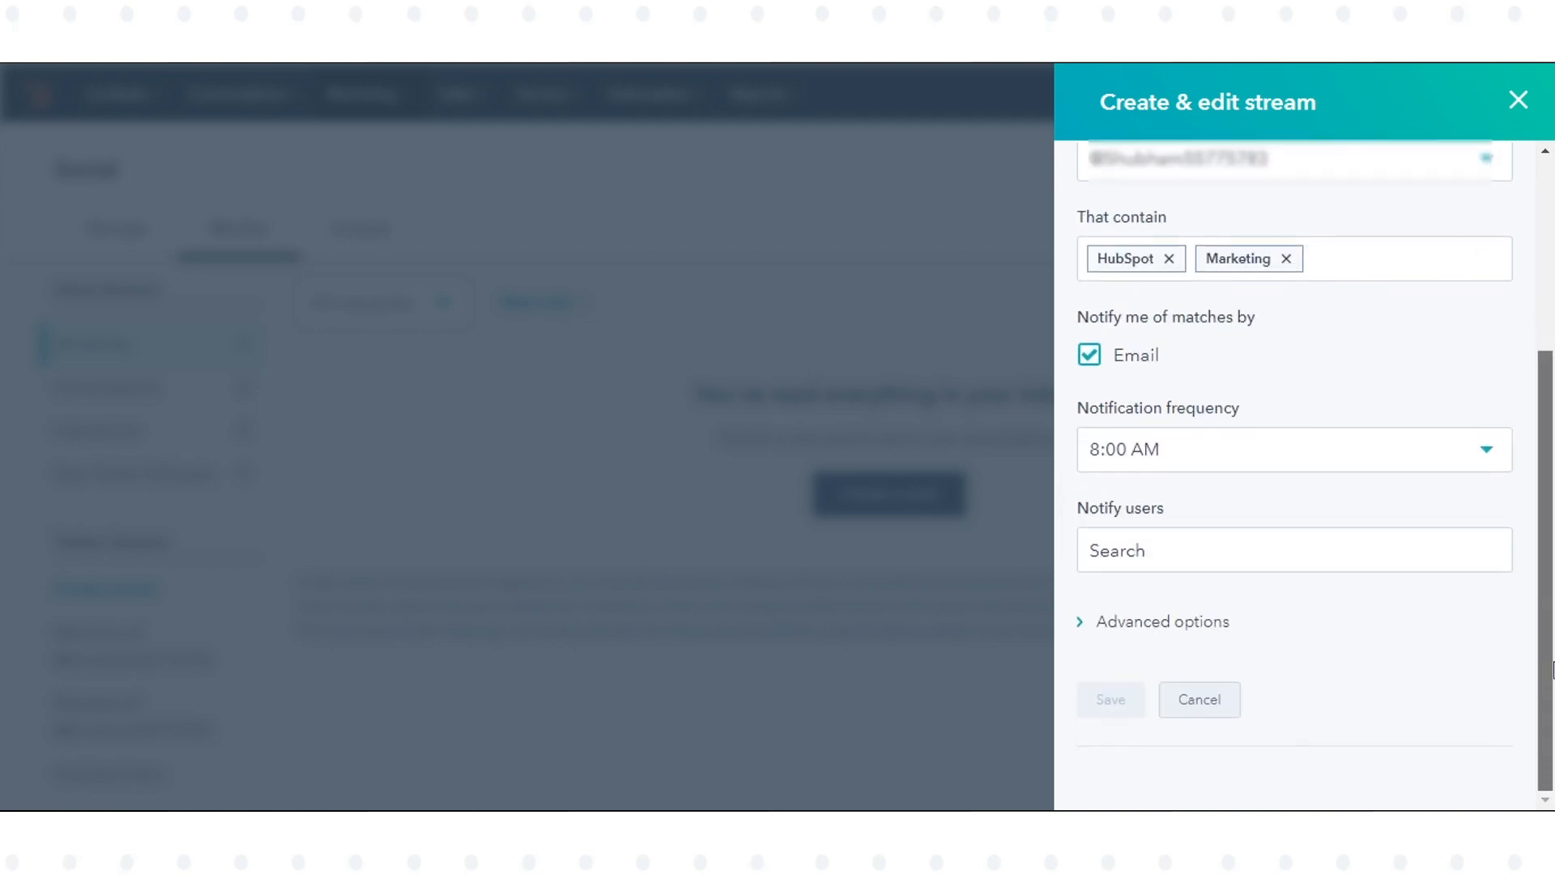
{"action": "mouse_move", "coordinate": [1142, 630]}
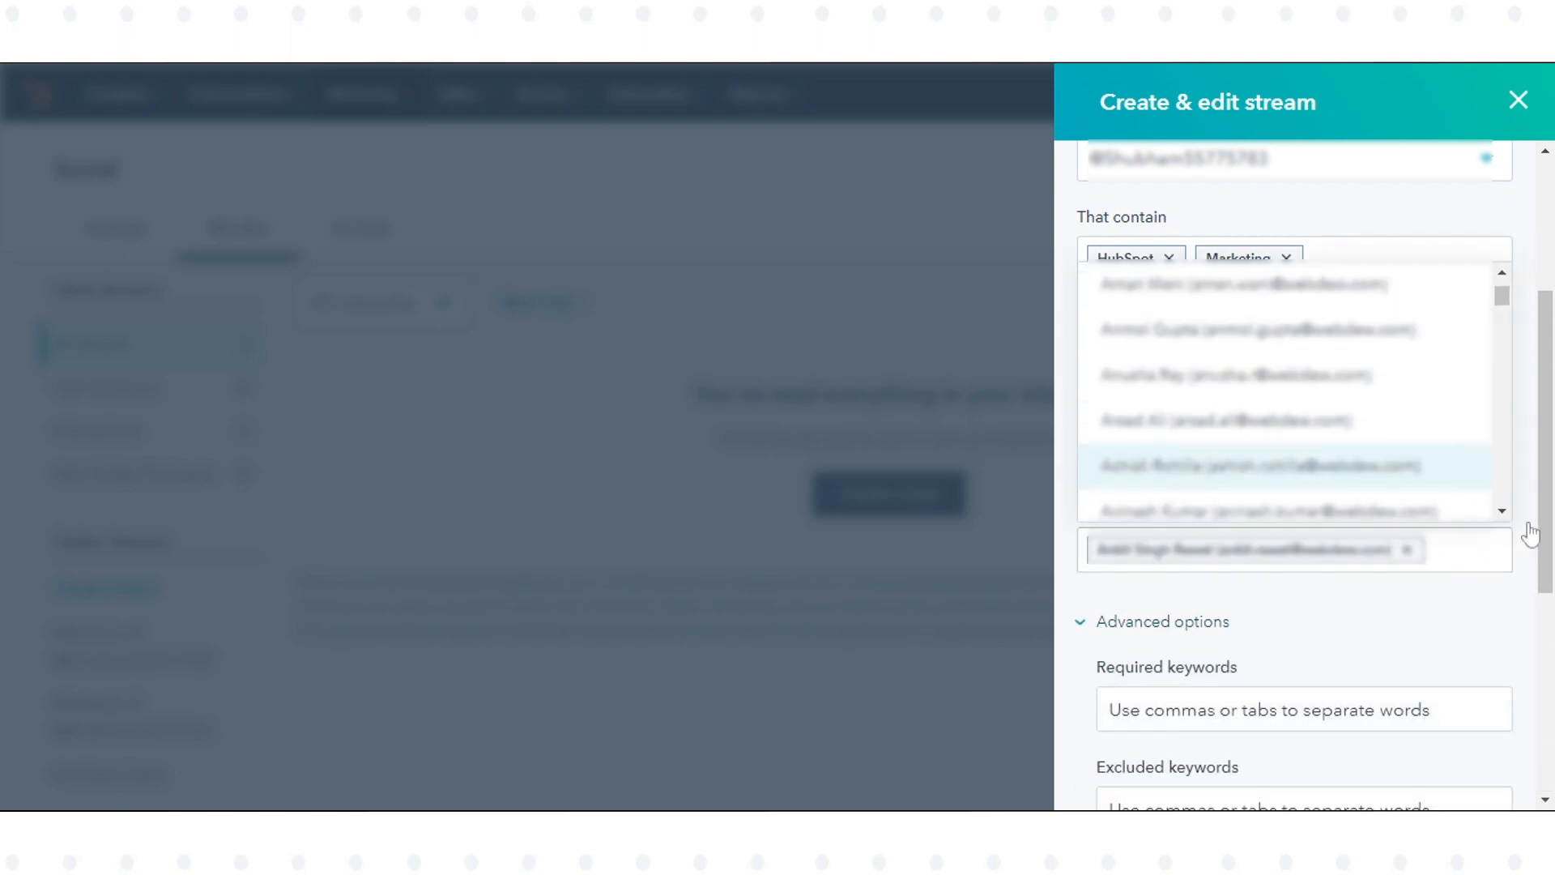
- Require the keyword HubSpot under Advanced options and save the HubSpot Users stream
{"action": "scroll", "scroll_direction": "down", "scroll_amount": 3}
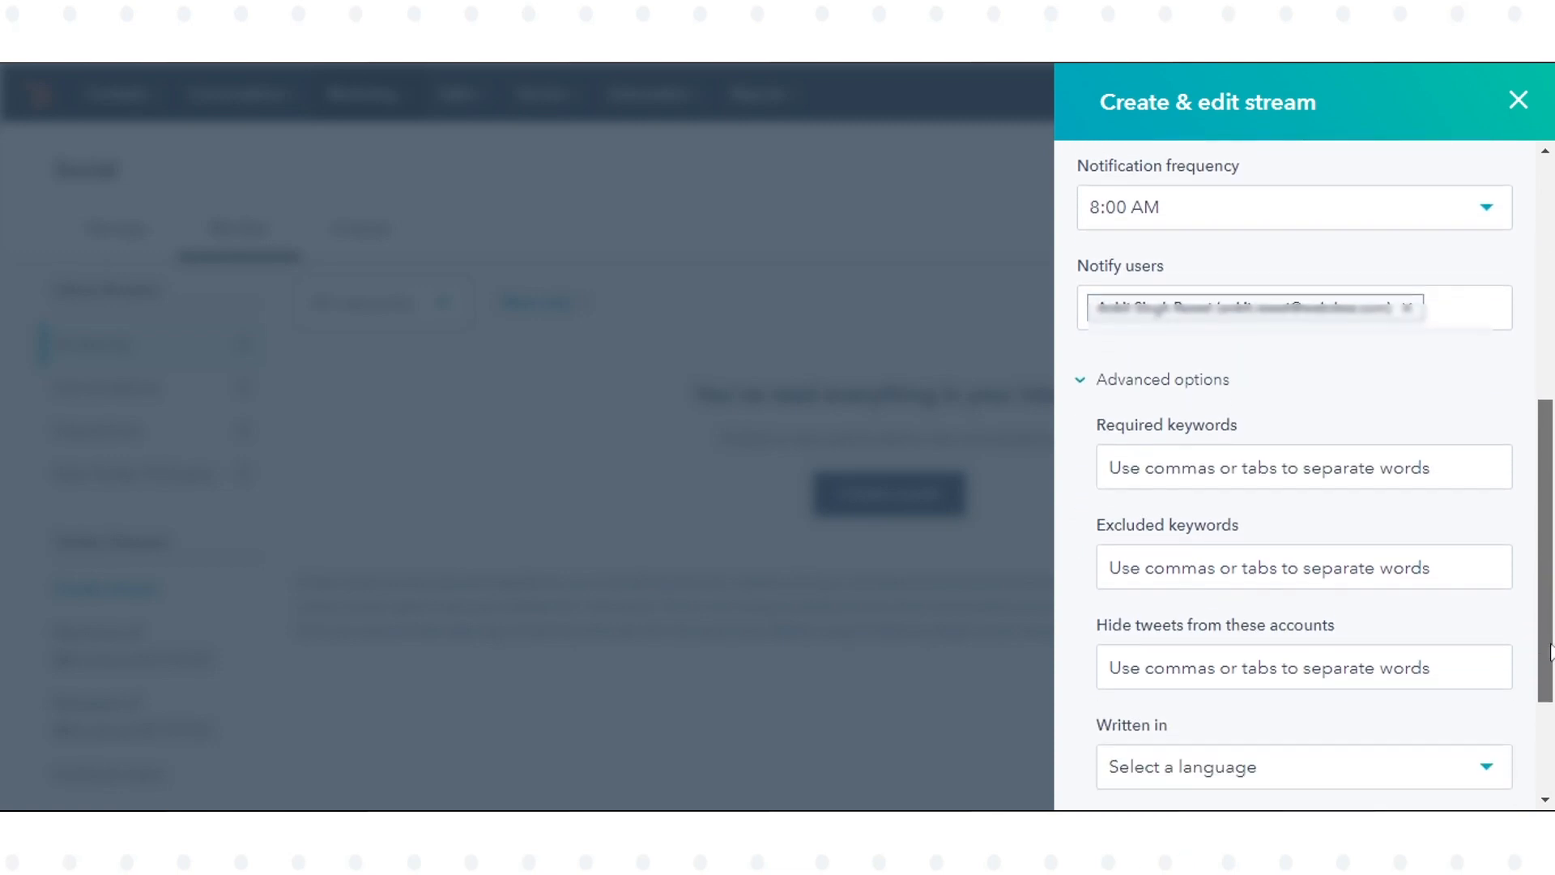
{"action": "scroll", "scroll_direction": "down", "scroll_amount": 3}
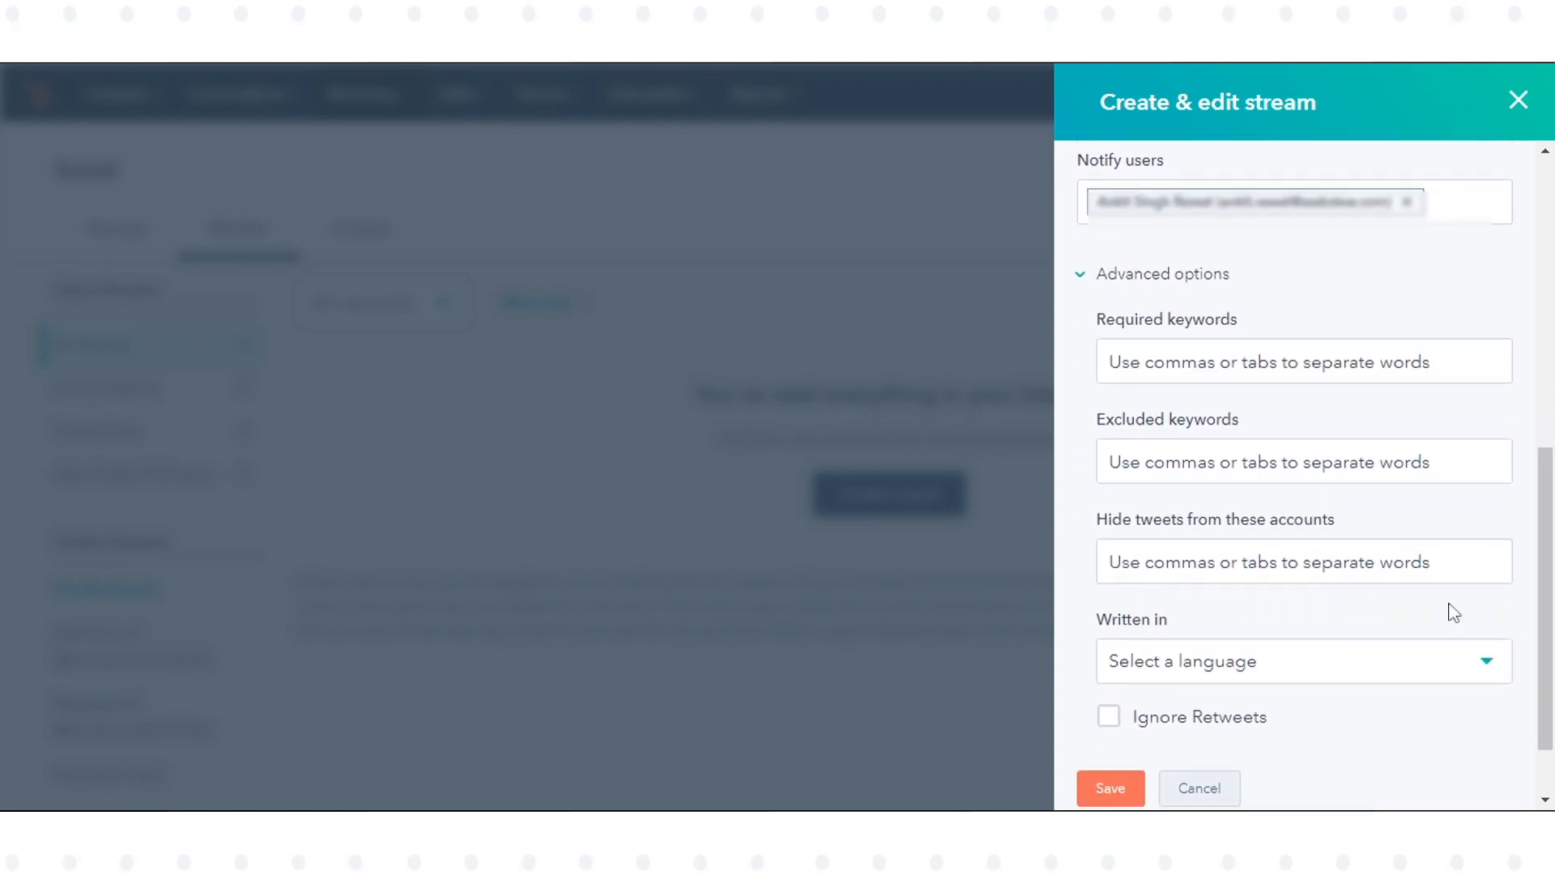
{"action": "left_click", "coordinate": [1303, 362]}
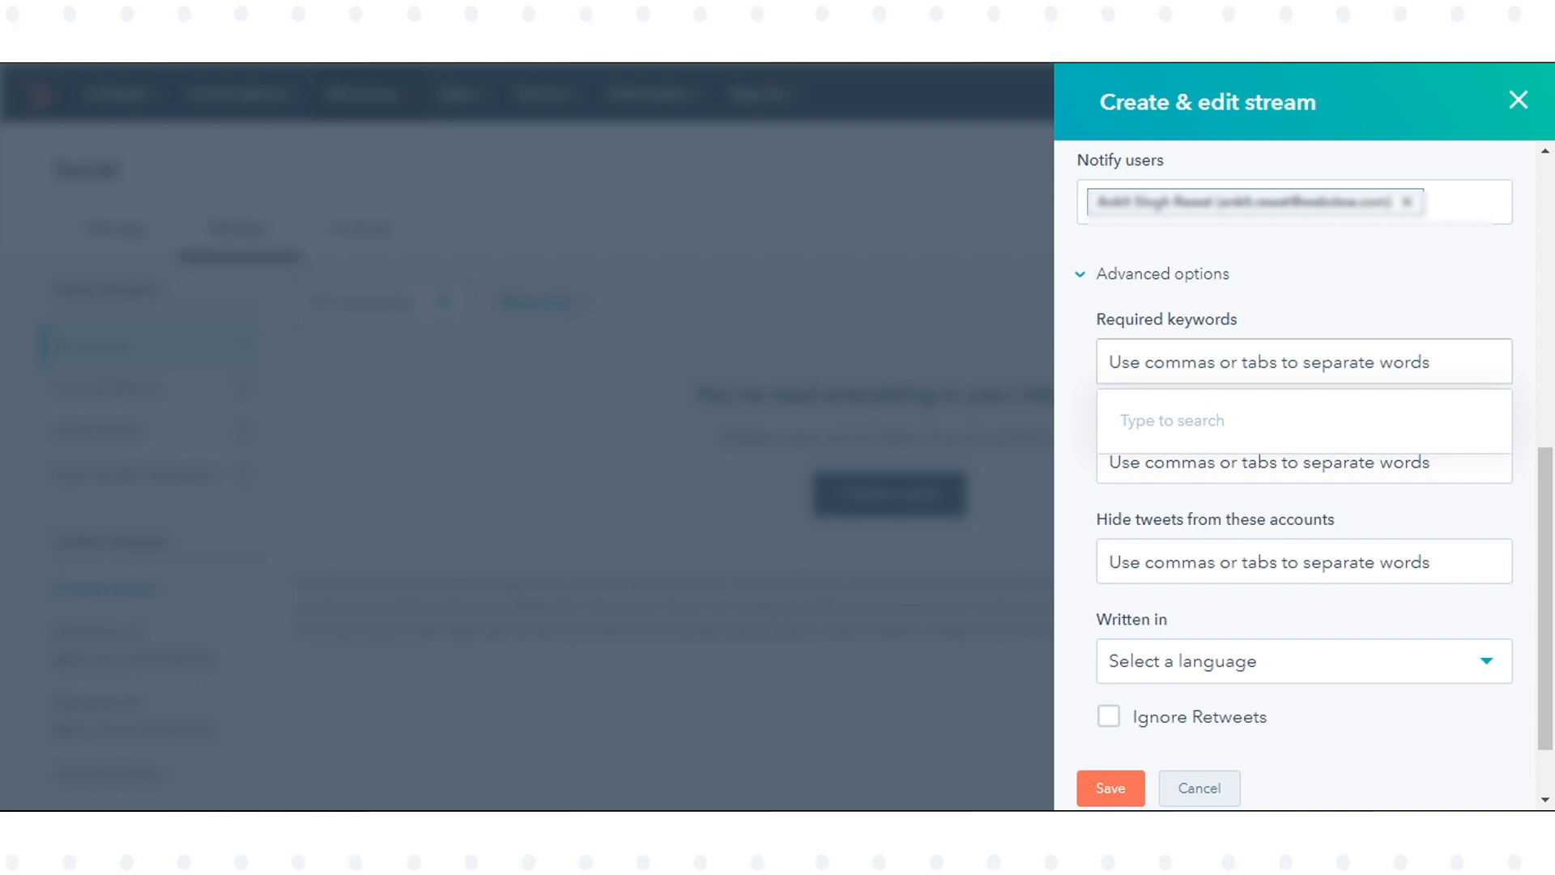
{"action": "type", "text": "HubSpot"}
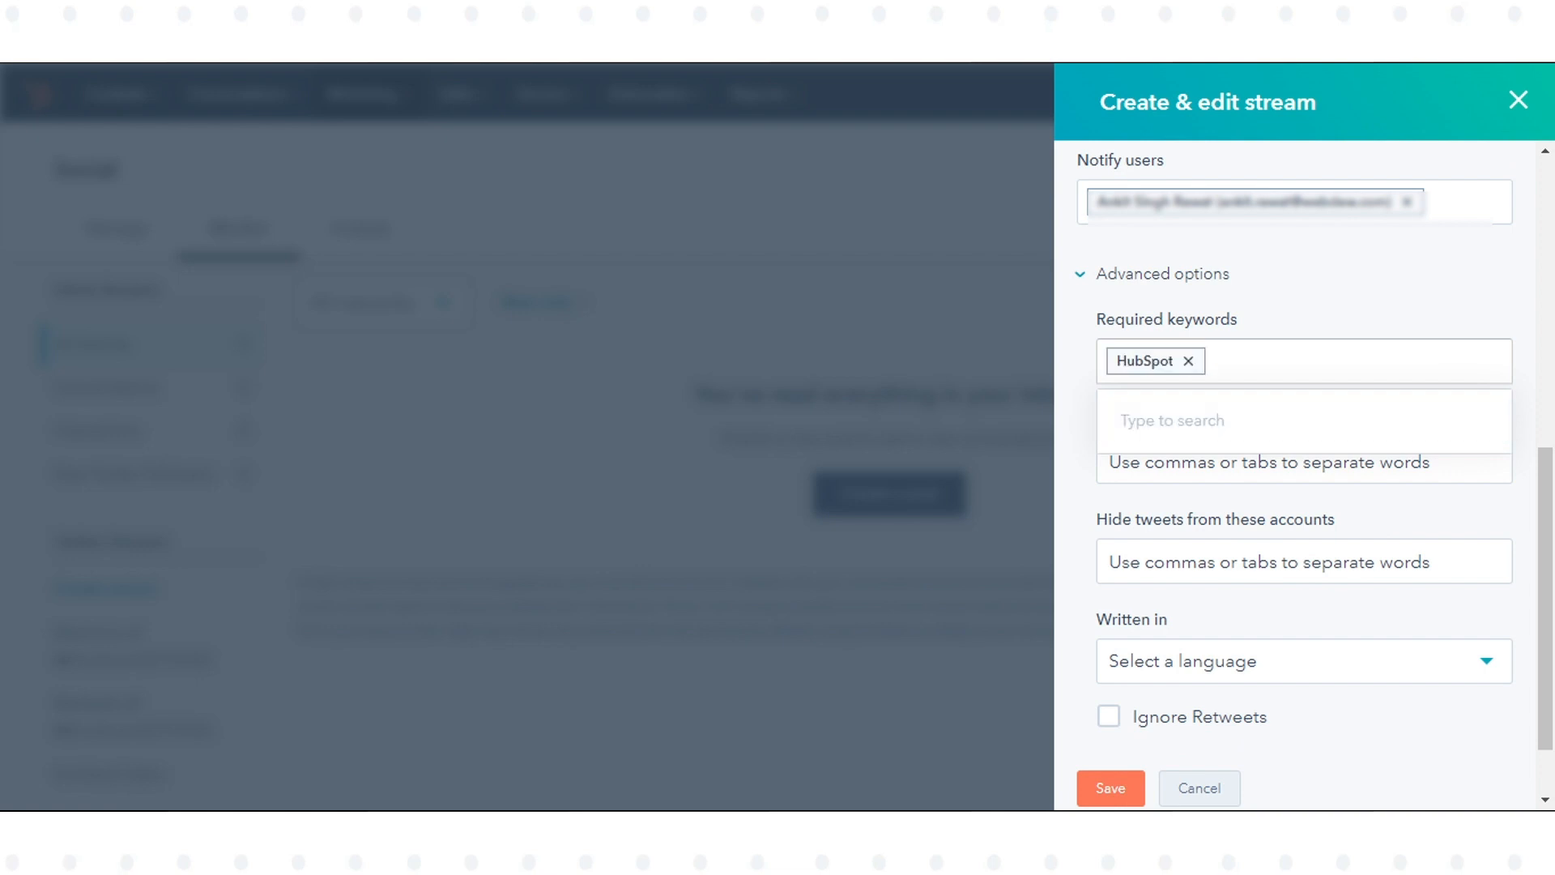
{"action": "type", "text": "Des"}
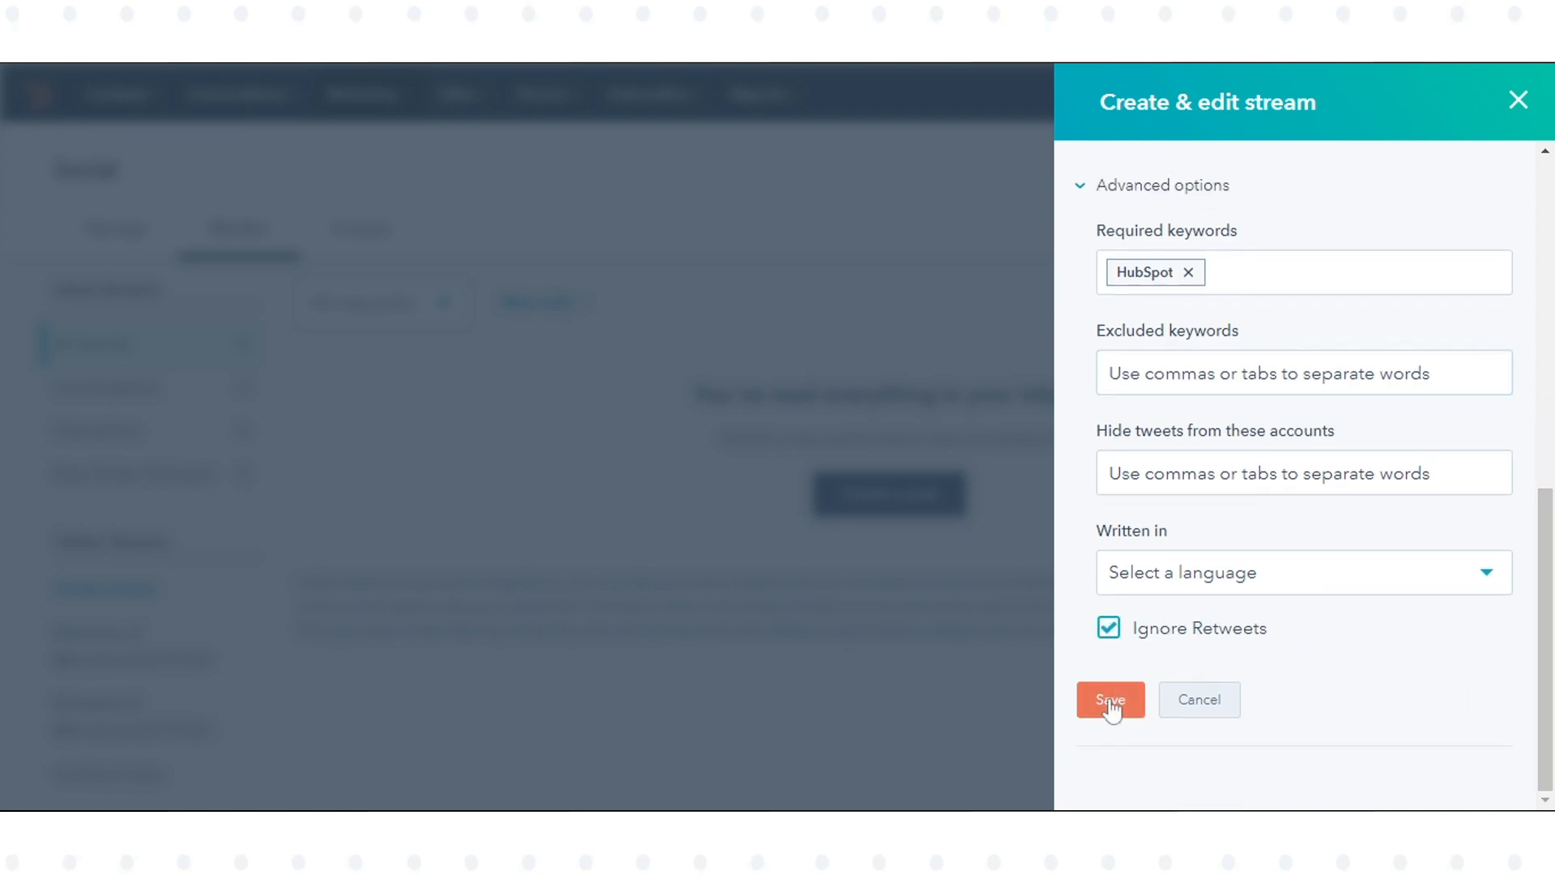
{"action": "left_click", "coordinate": [1108, 700]}
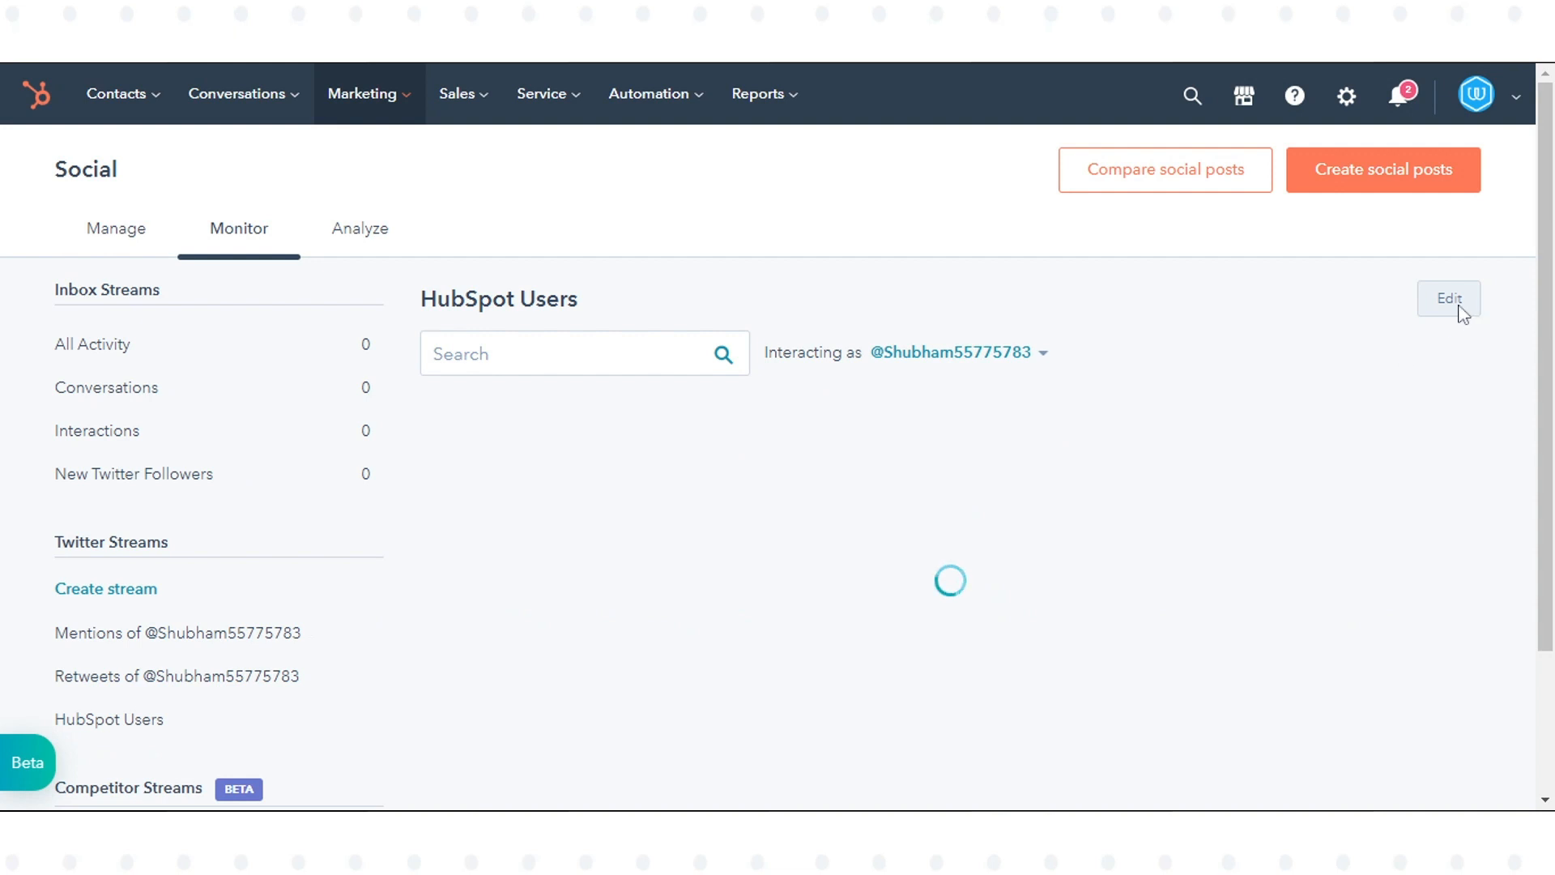
- Reopen the stream's settings, review them and save again to list matching tweets
{"action": "left_click", "coordinate": [1447, 299]}
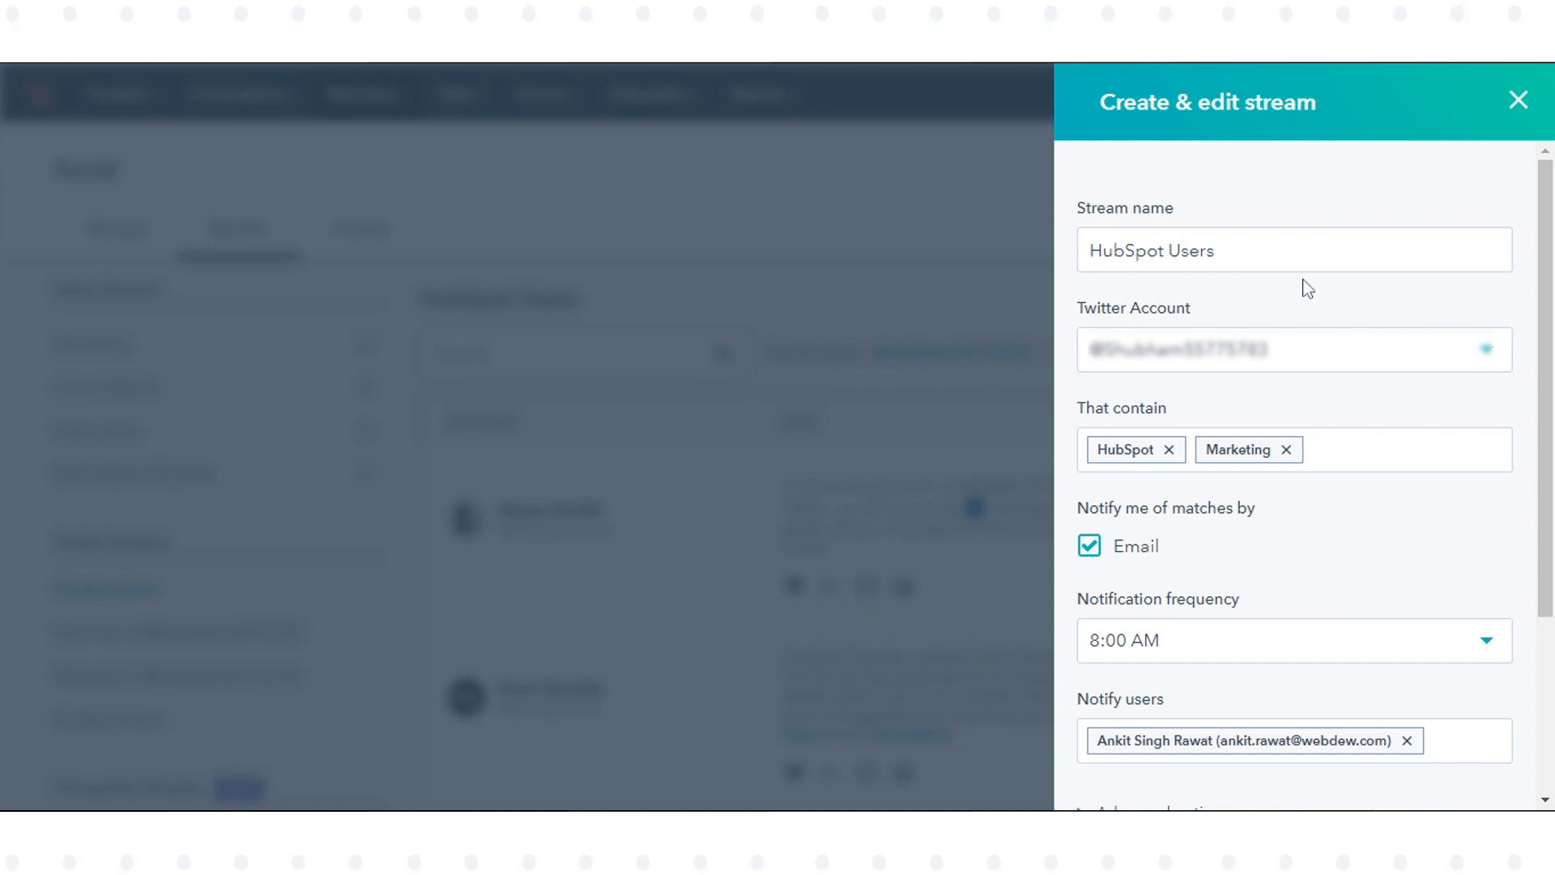
{"action": "scroll", "scroll_direction": "down", "scroll_amount": 3}
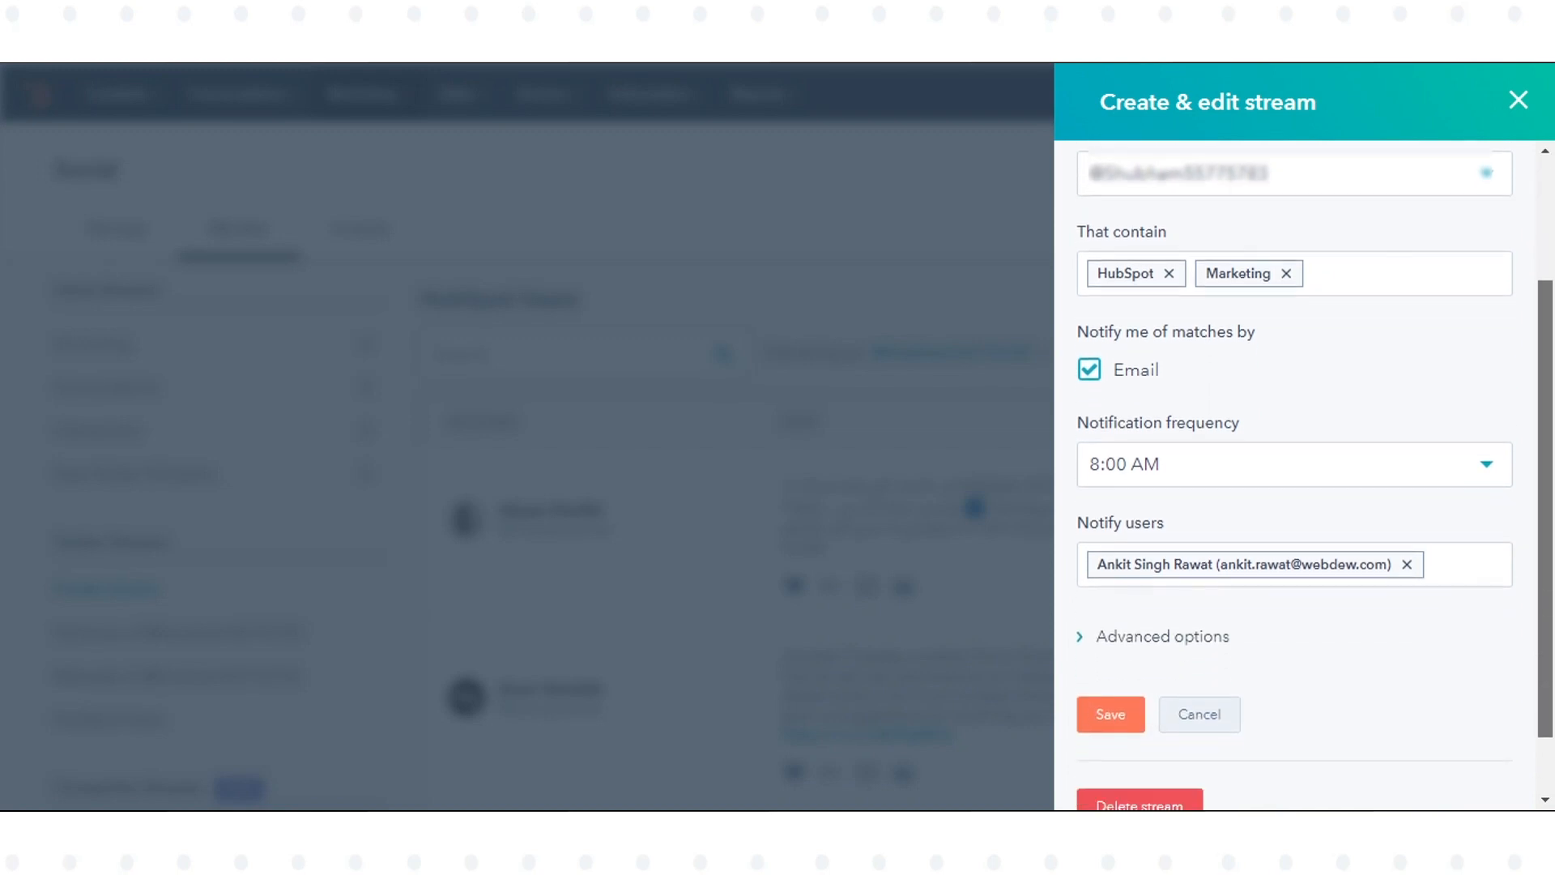
{"action": "scroll", "scroll_direction": "down", "scroll_amount": 3}
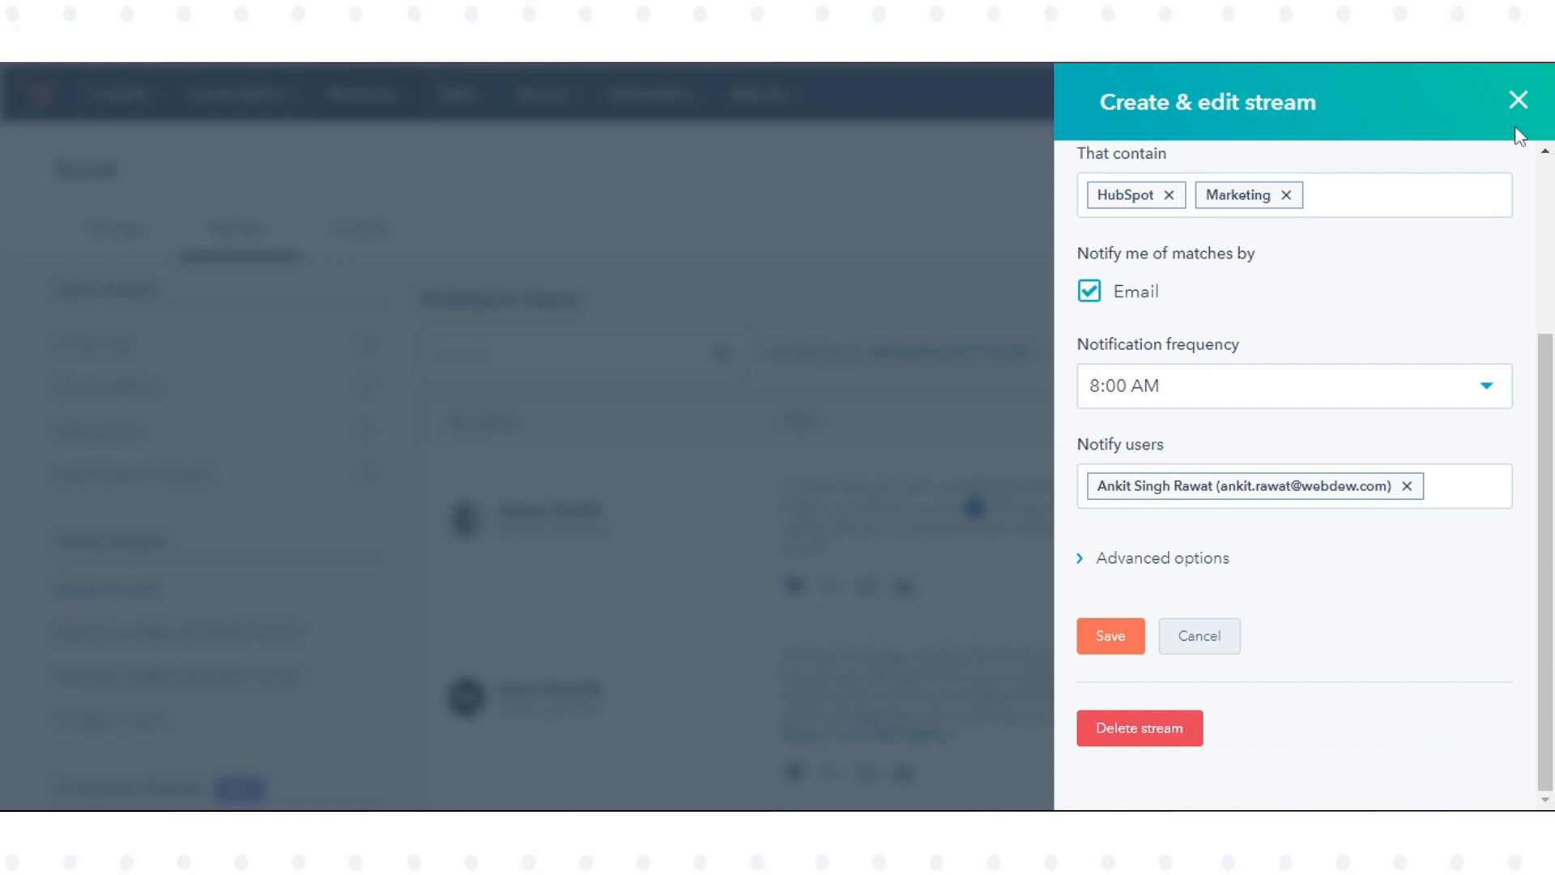
{"action": "mouse_move", "coordinate": [1265, 463]}
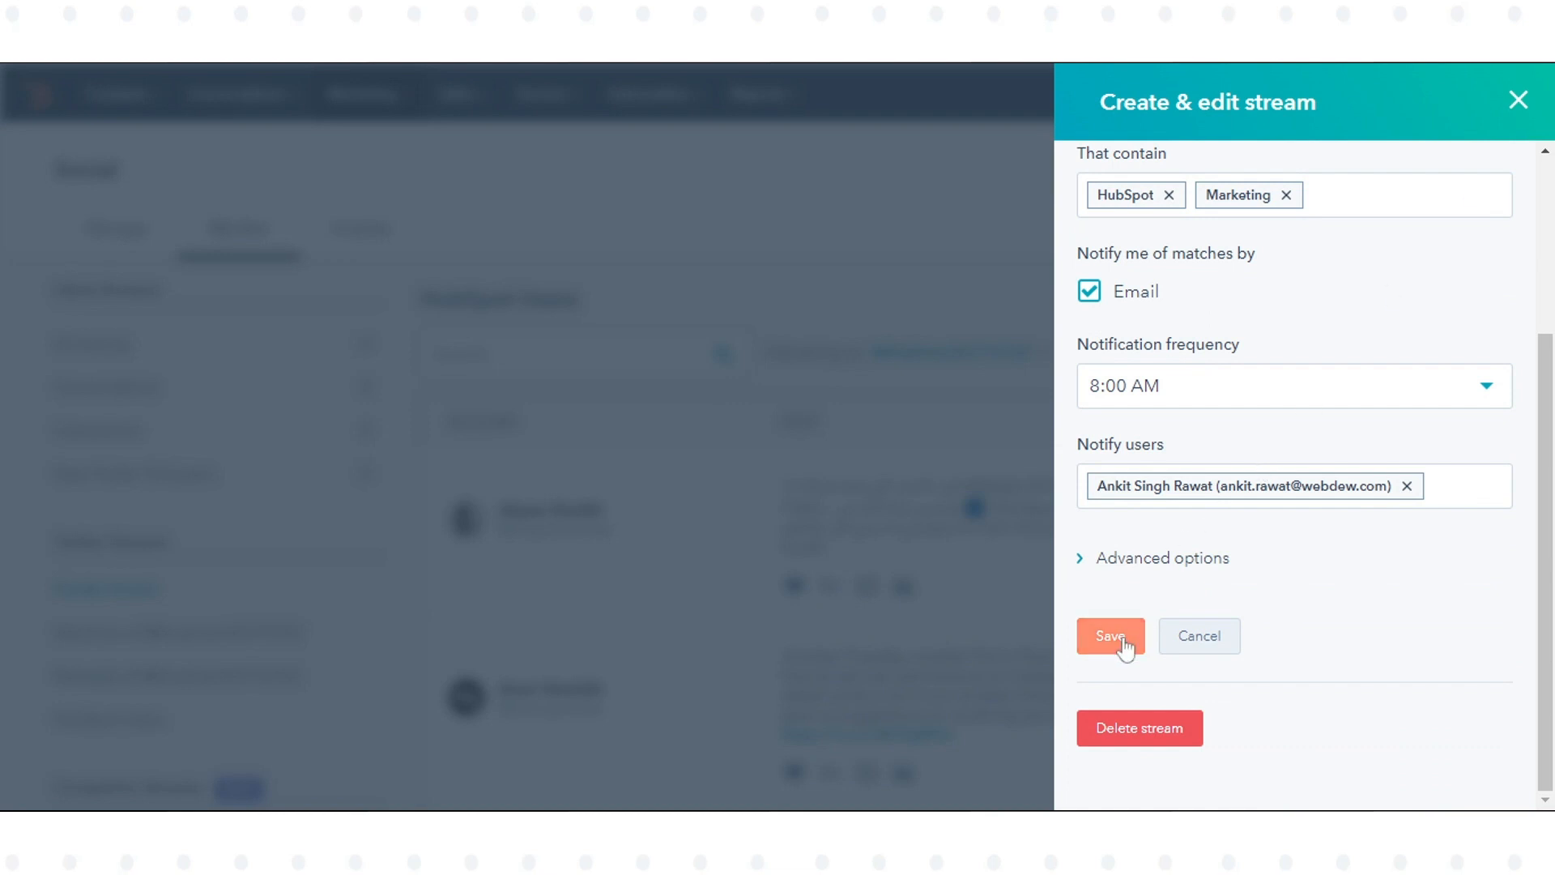
{"action": "left_click", "coordinate": [1110, 635]}
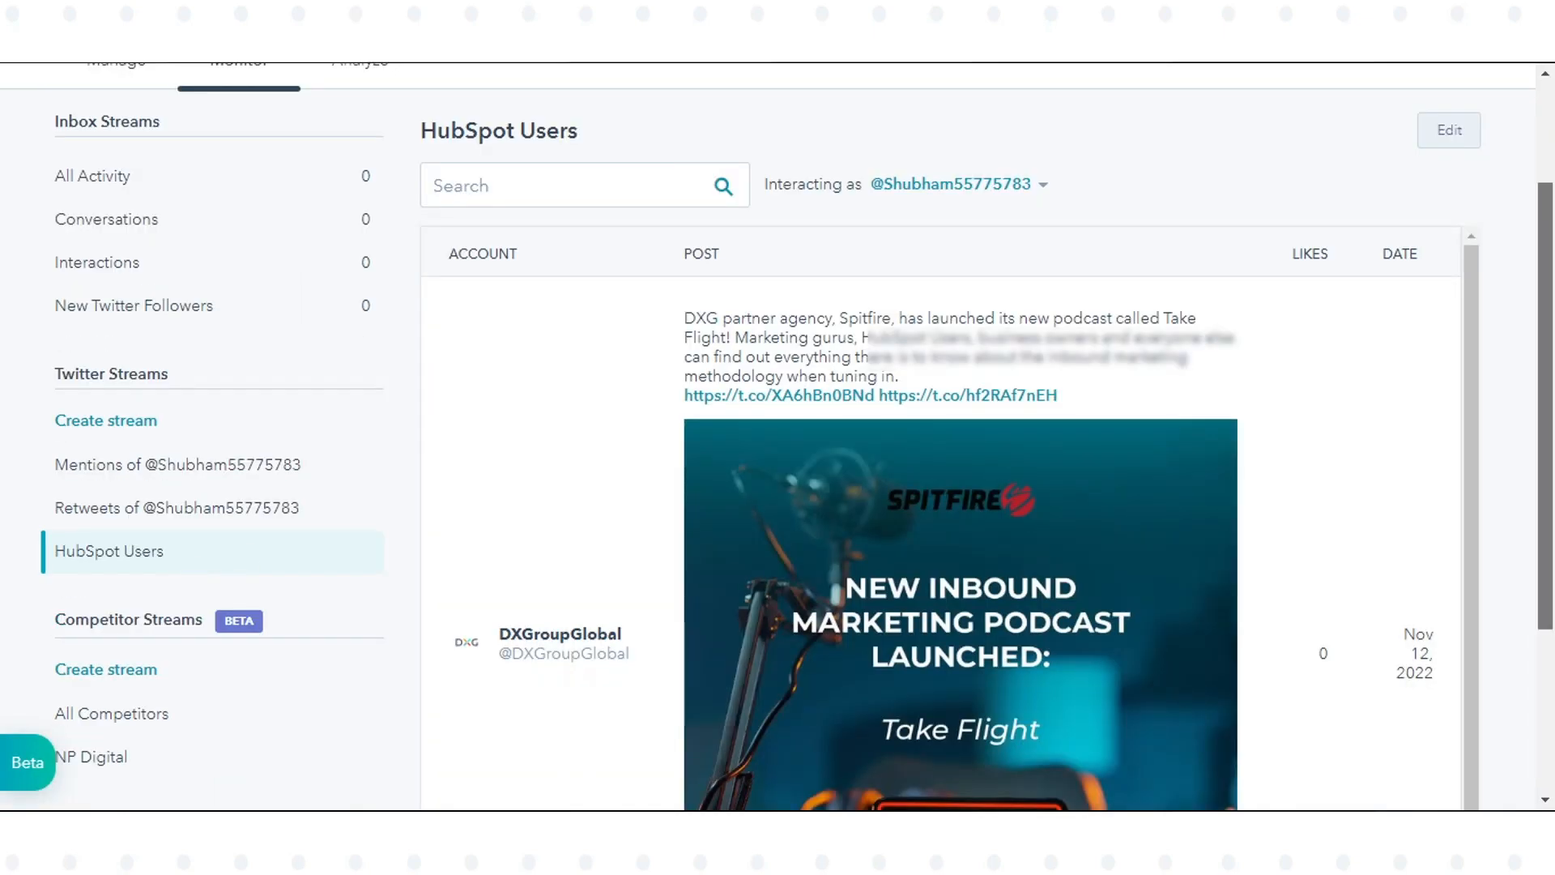
{"action": "scroll", "scroll_direction": "down", "scroll_amount": 3}
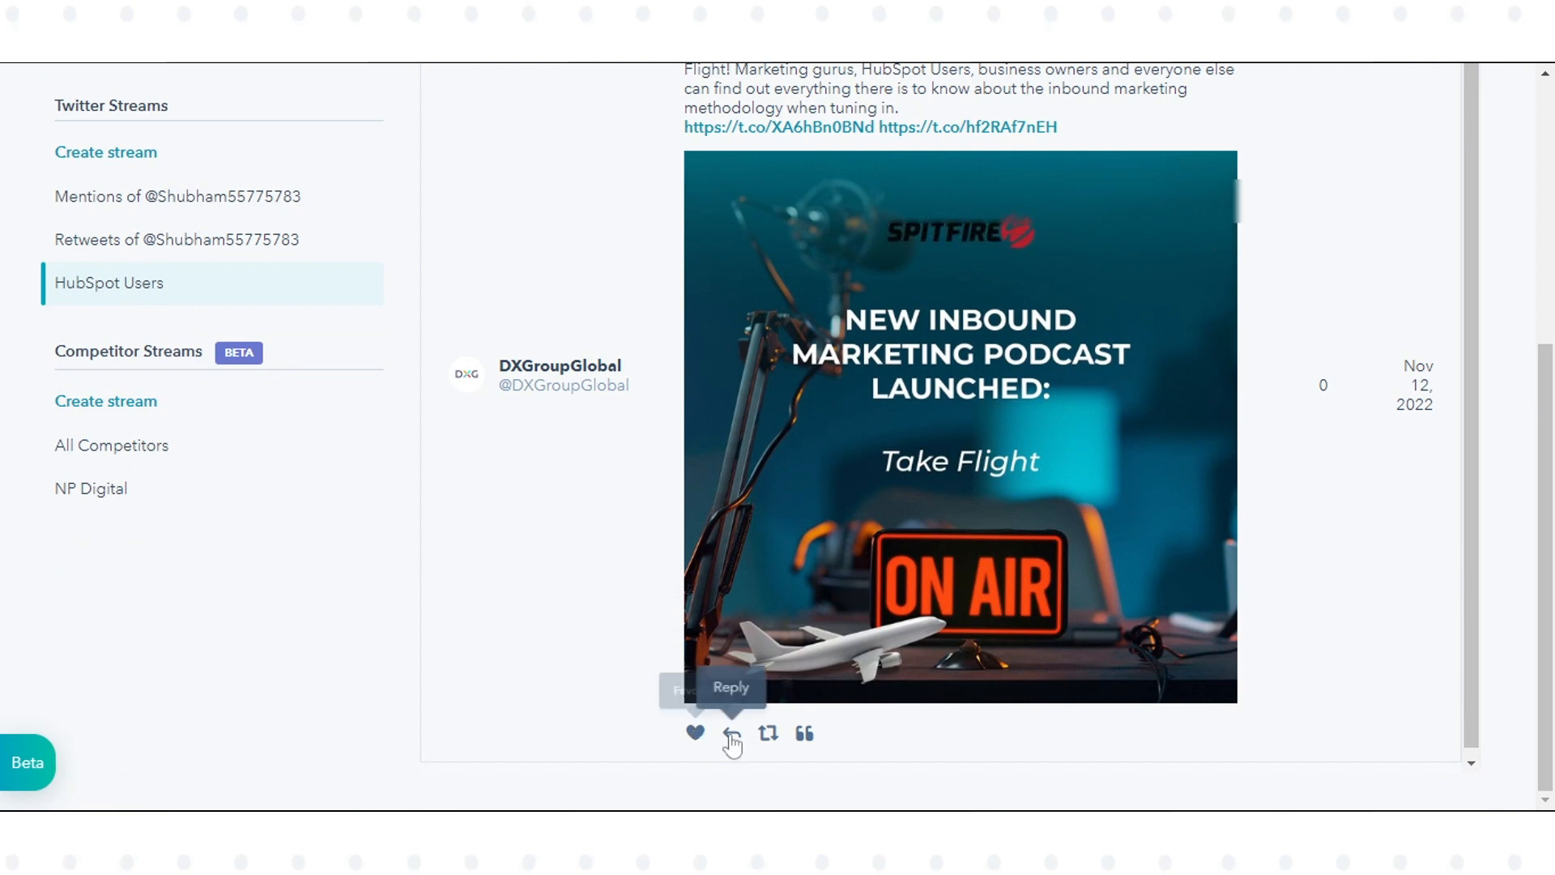
{"action": "mouse_move", "coordinate": [769, 734]}
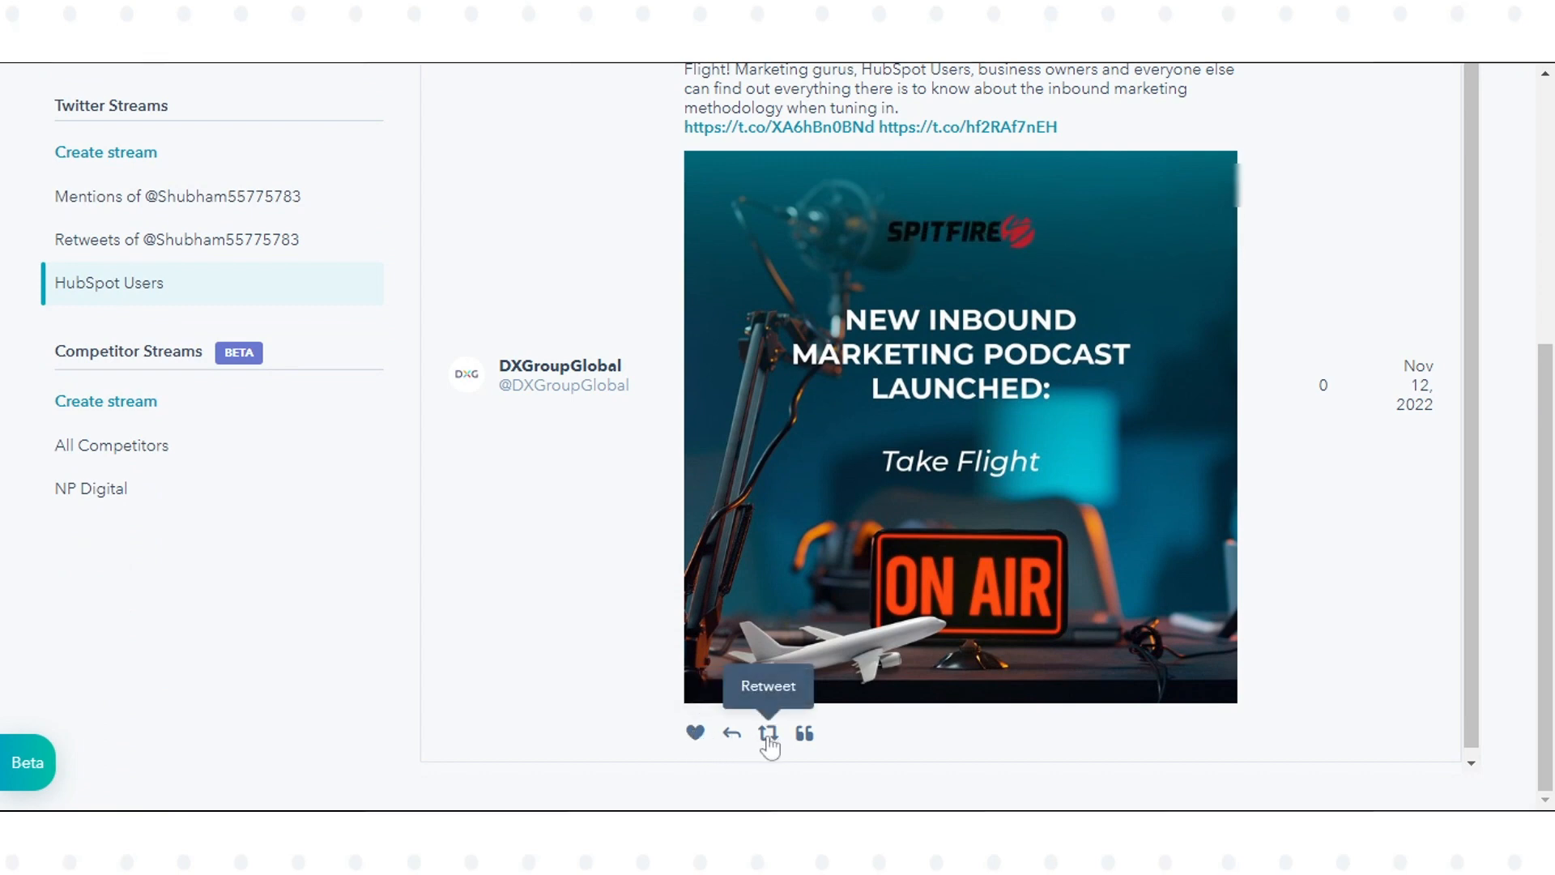